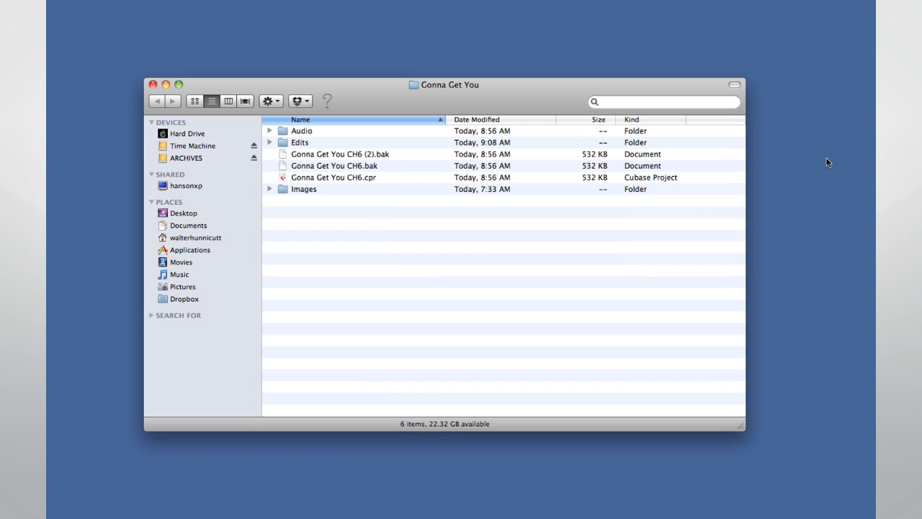
mouse_move(533, 224)
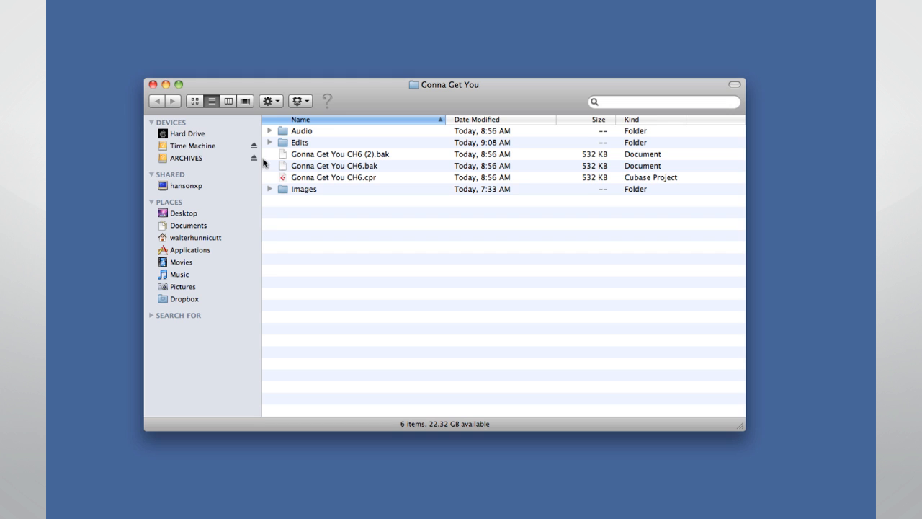
- Start adding an audio track from the Project menu, reaching the Add Audio Track dialog
left_click(281, 130)
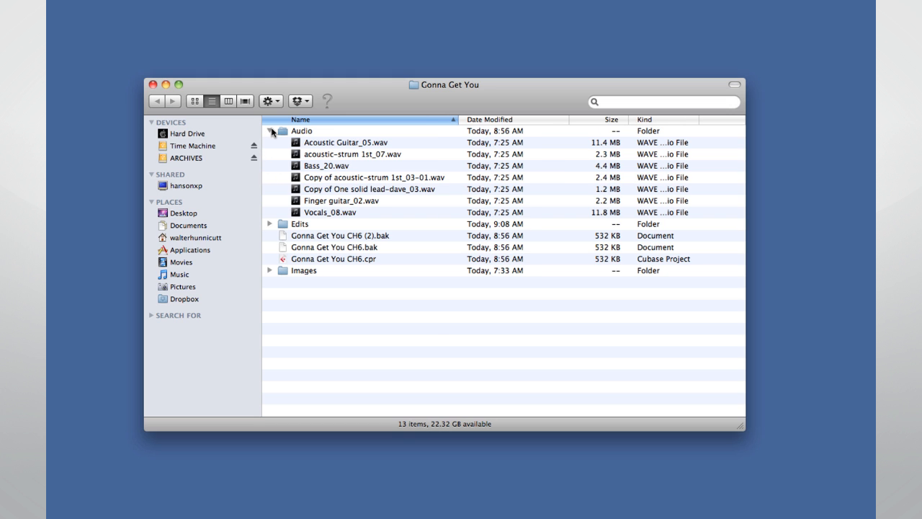
left_click(270, 130)
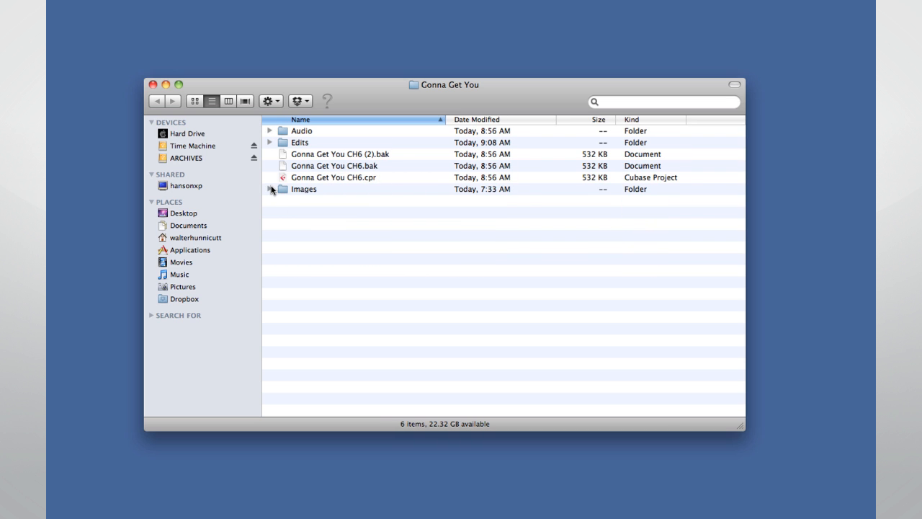
left_click(270, 188)
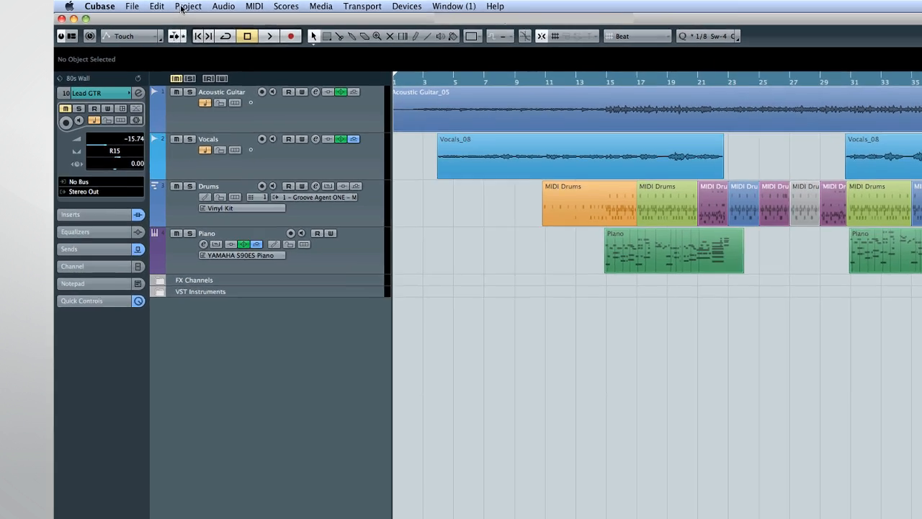
left_click(183, 6)
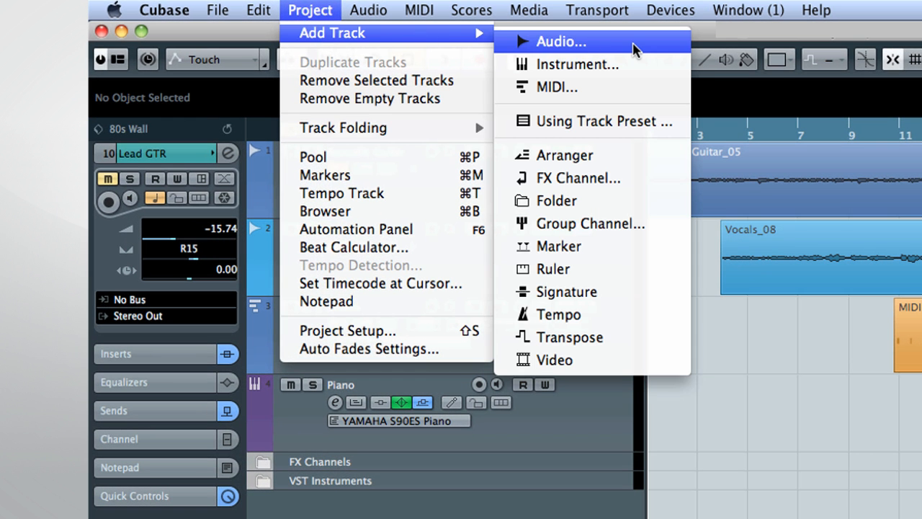
left_click(561, 41)
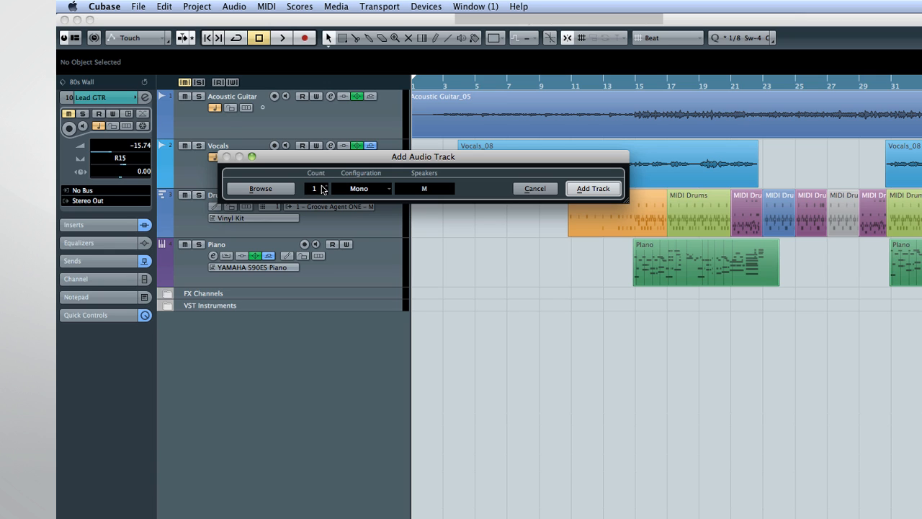
mouse_move(383, 189)
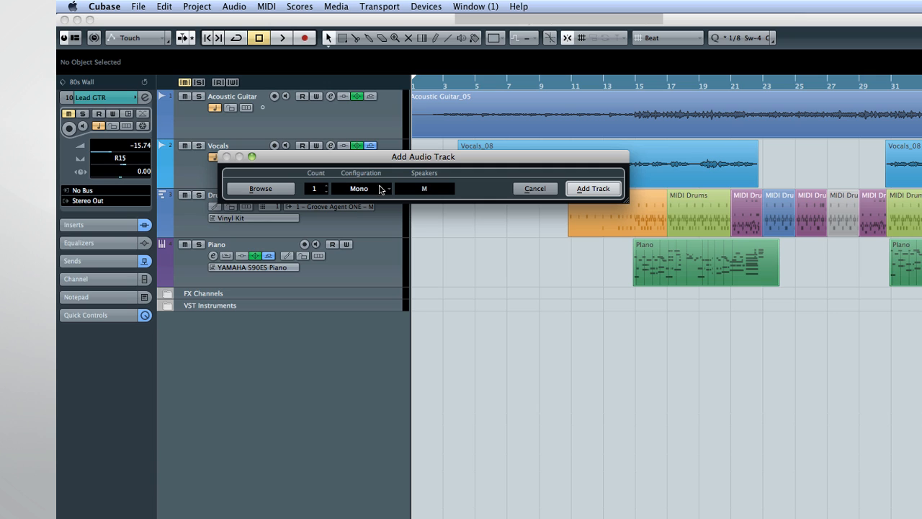
mouse_move(430, 192)
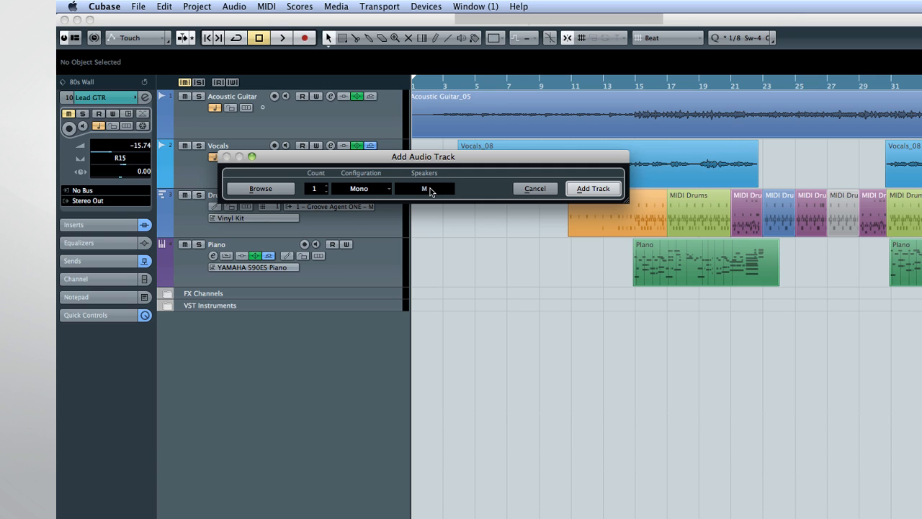
mouse_move(297, 193)
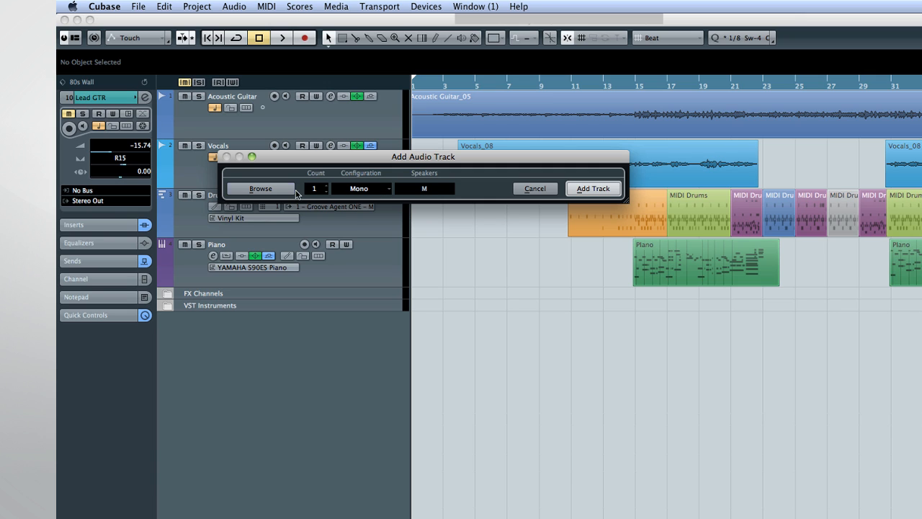
- Browse track presets and expand the browser to show the Filters pane
left_click(260, 188)
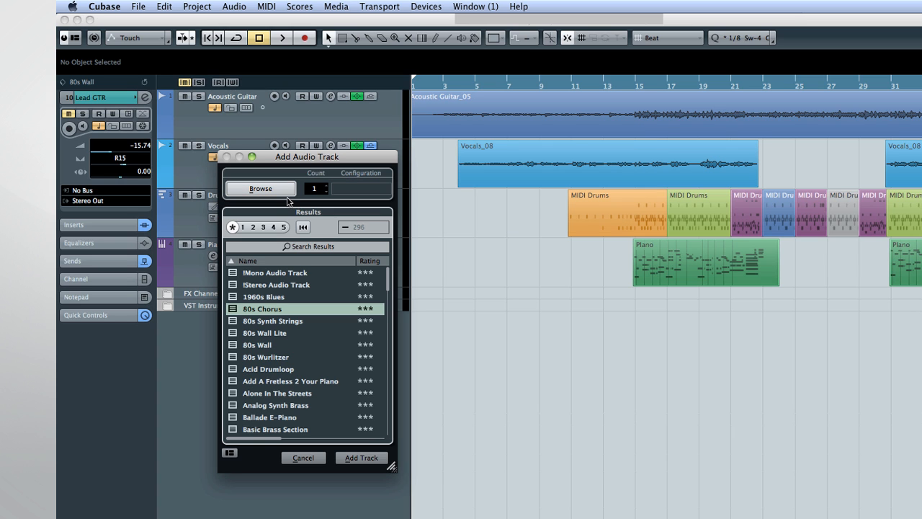
left_click(229, 453)
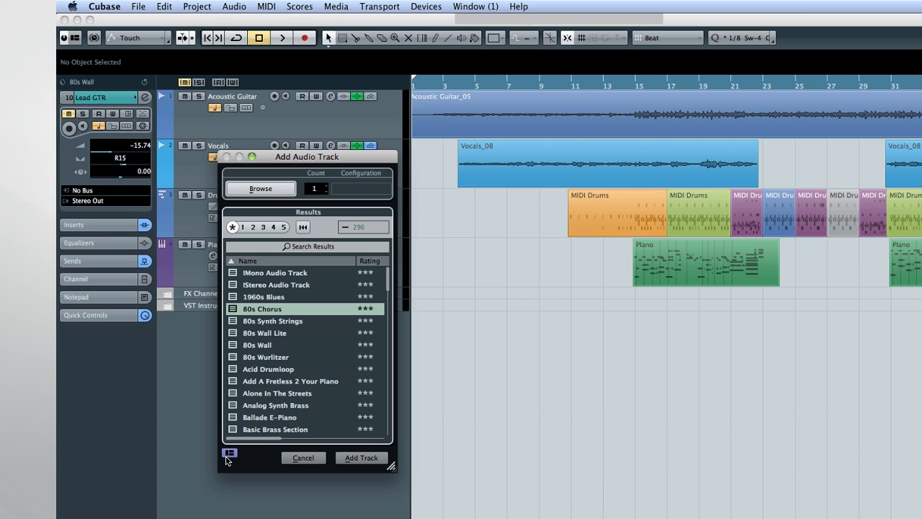
left_click(229, 453)
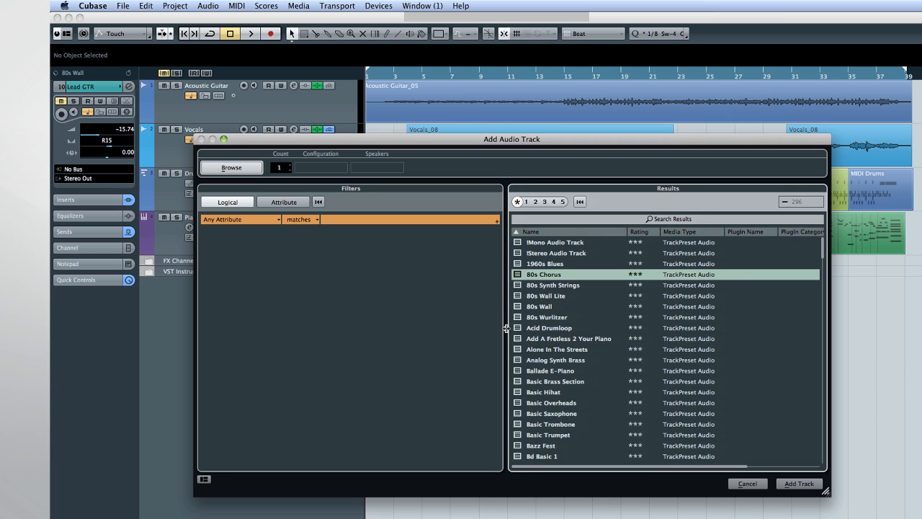
- Try the Acid Drumloop and Basic Brass Section presets, then look further down the results
left_click(549, 328)
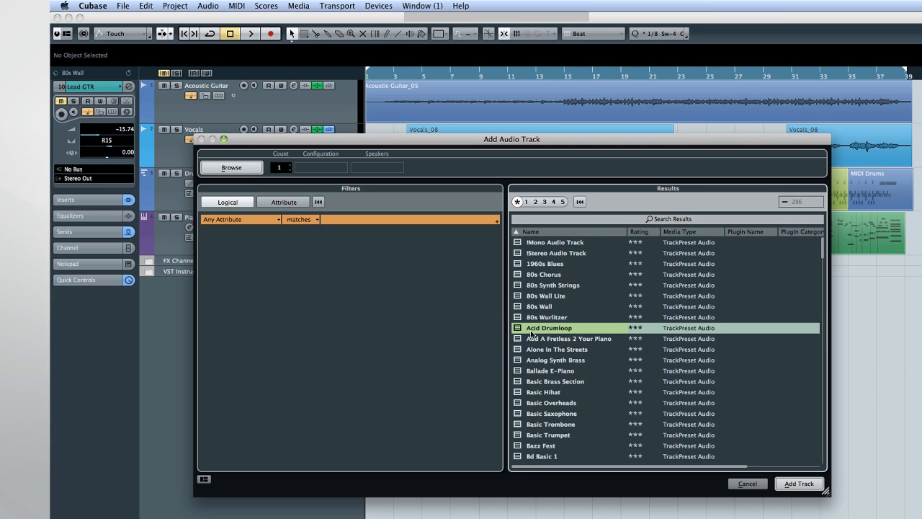
left_click(555, 381)
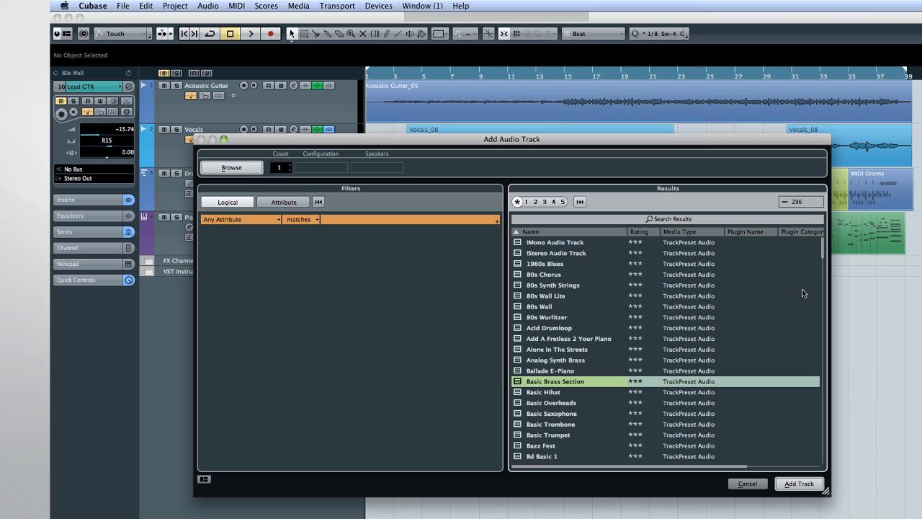
scroll("down", 3)
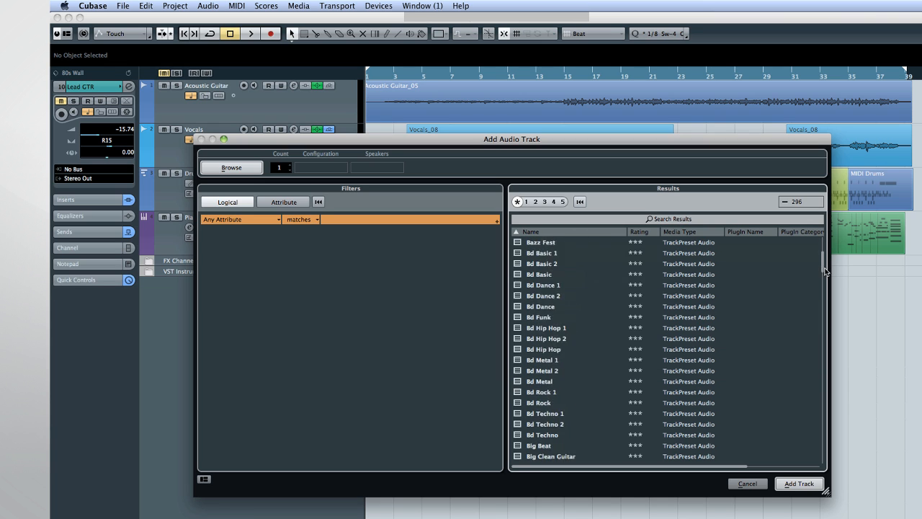
scroll("down", 3)
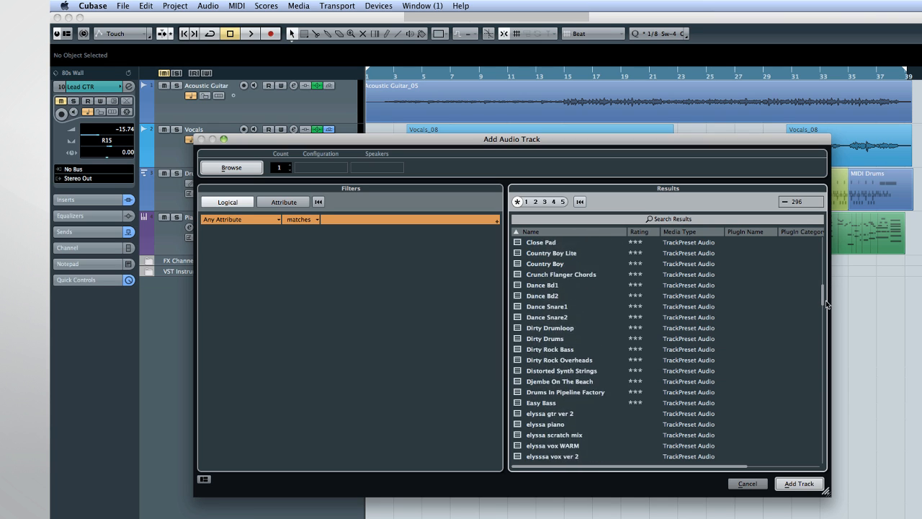
scroll("down", 3)
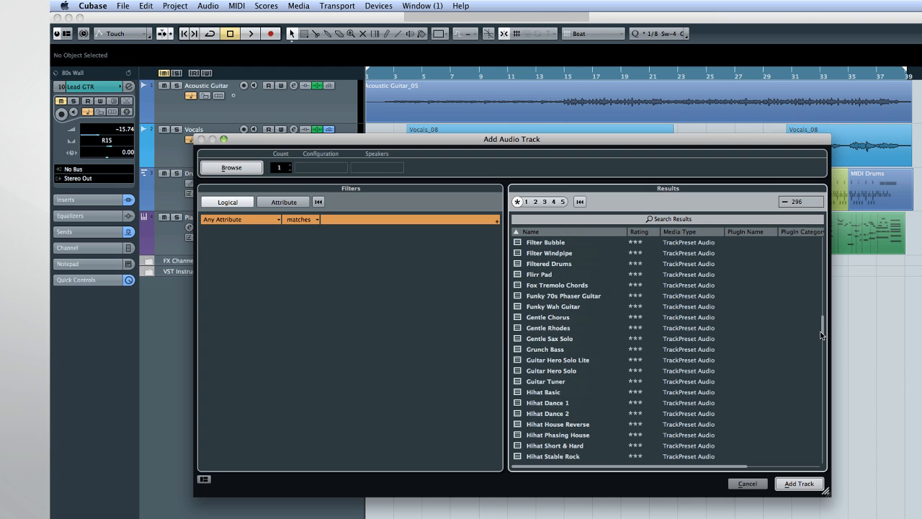
scroll("down", 3)
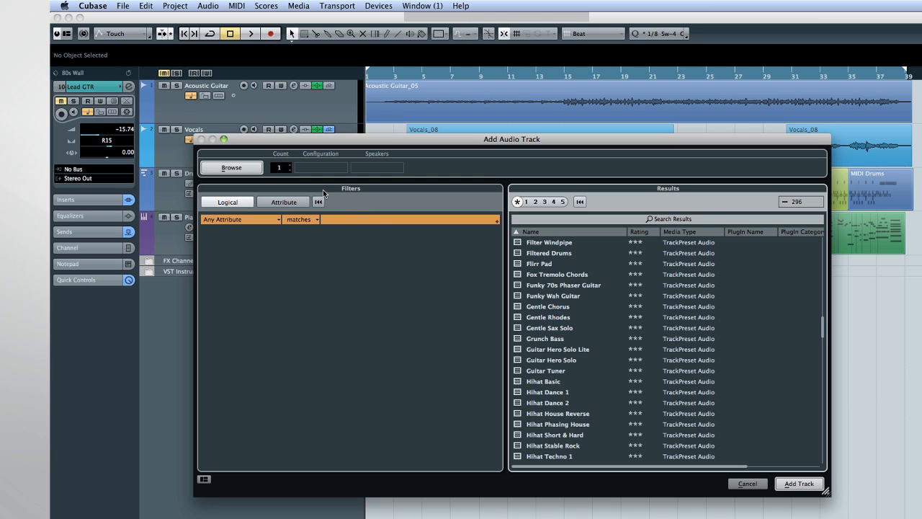
mouse_move(354, 196)
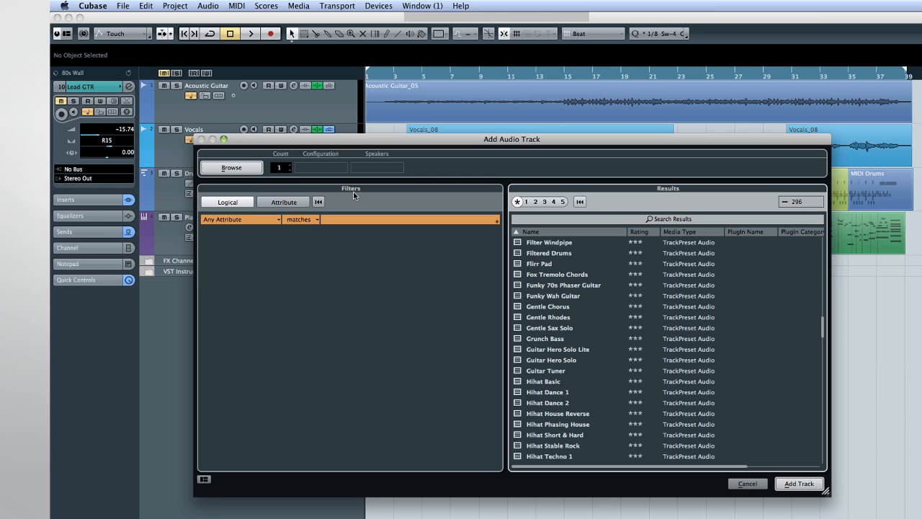
mouse_move(623, 196)
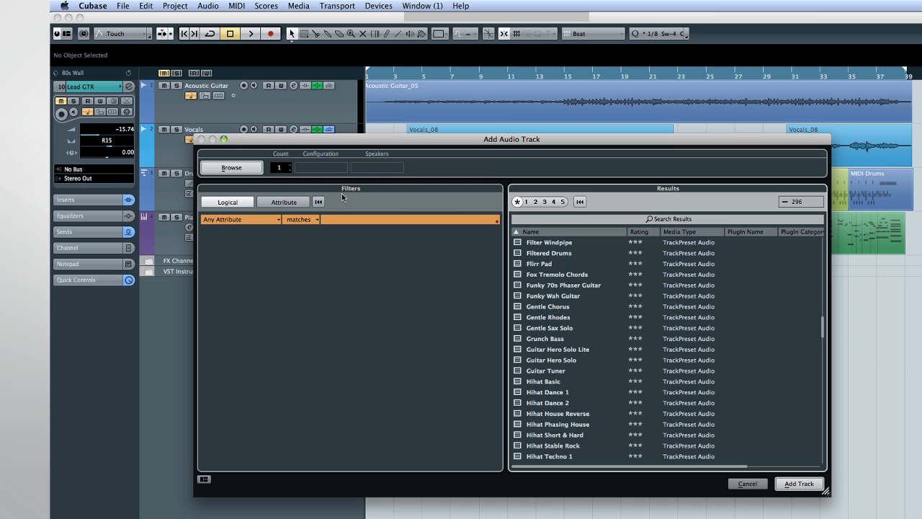
mouse_move(350, 195)
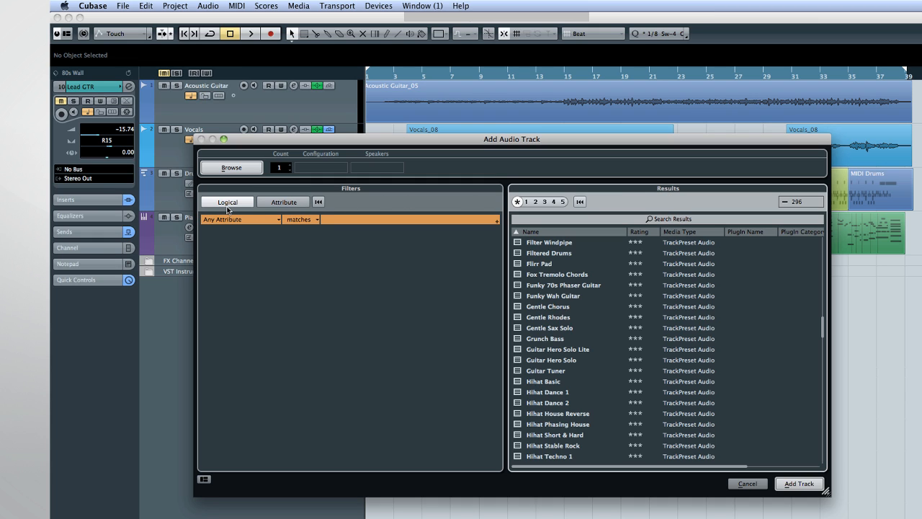
- Filter presets by attributes to Guitar/Plucked electric jazz guitar, leaving Jazz Guitar Singlecoil
left_click(283, 202)
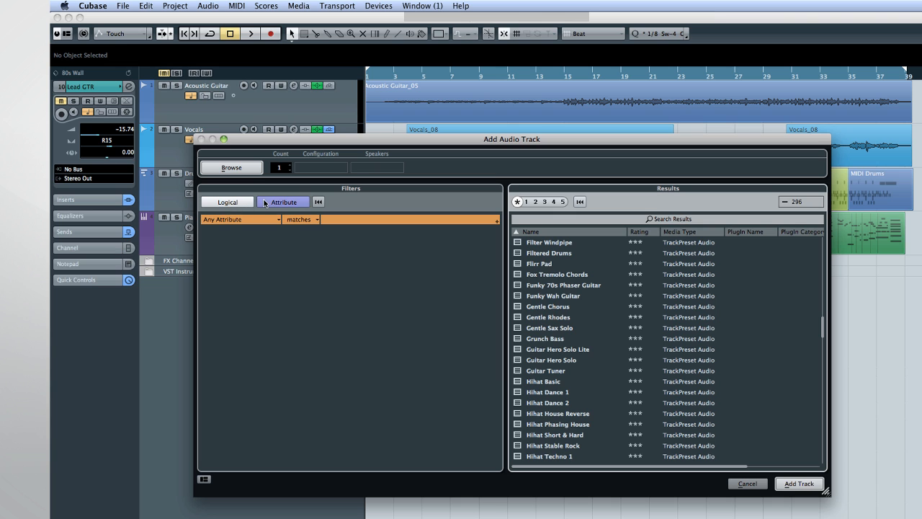
left_click(283, 201)
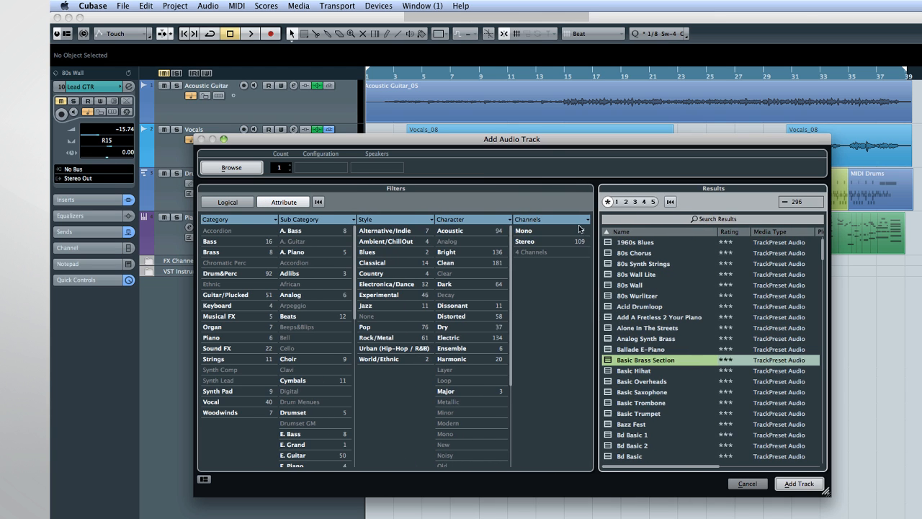
left_click(237, 219)
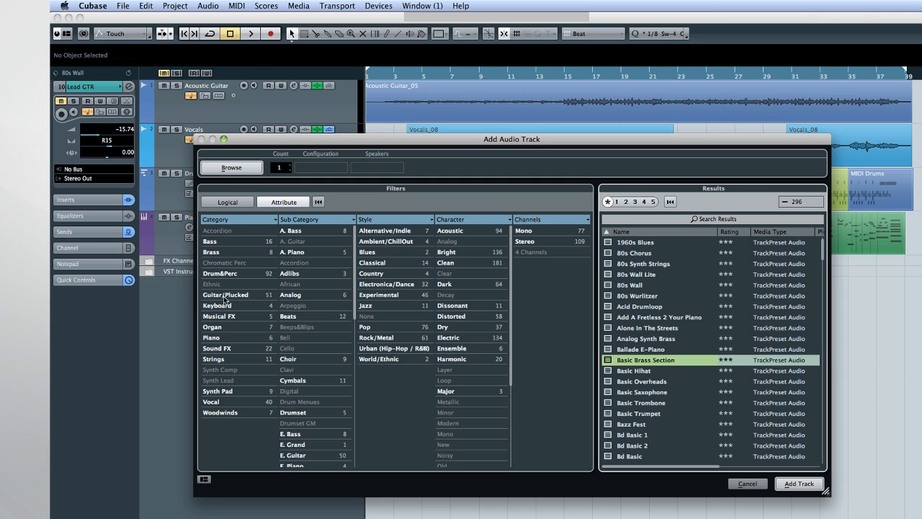
left_click(225, 294)
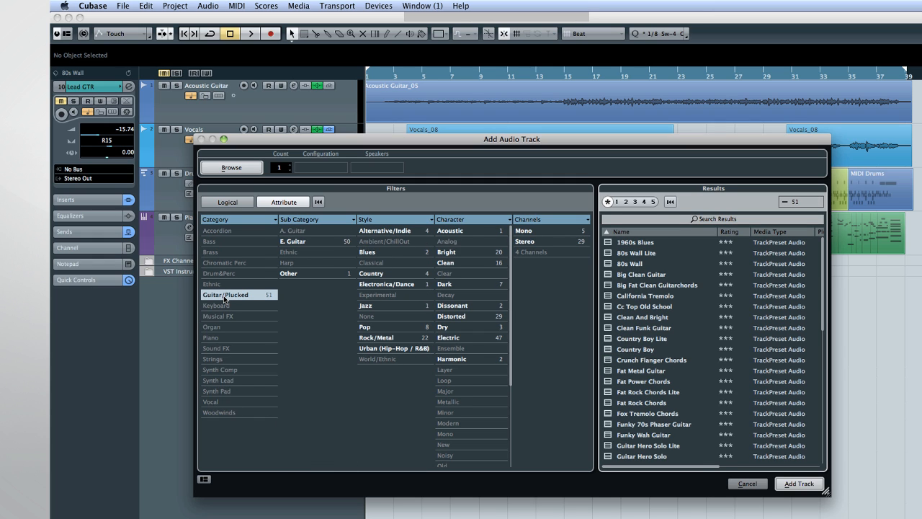
mouse_move(224, 252)
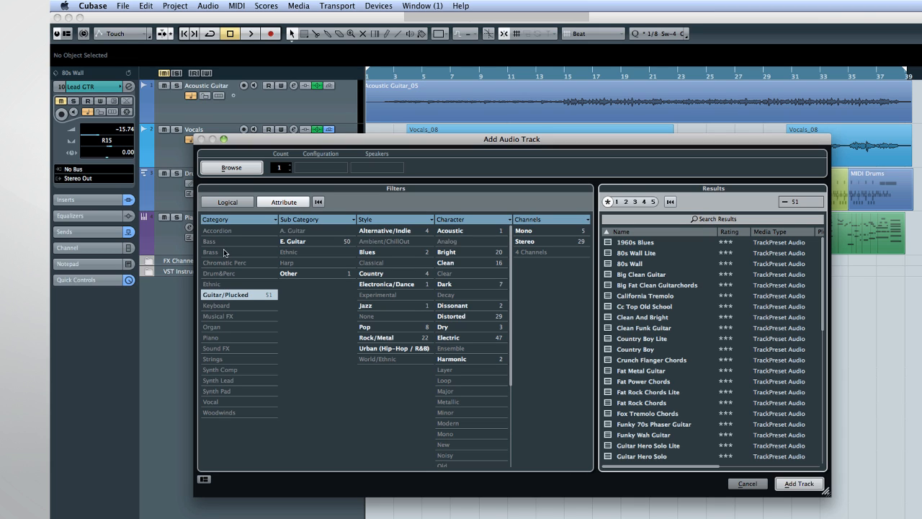
mouse_move(224, 237)
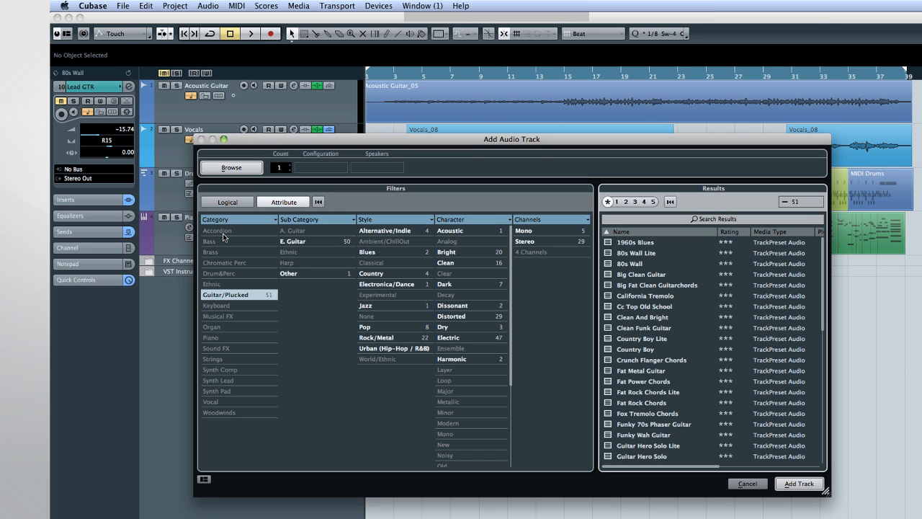
mouse_move(231, 289)
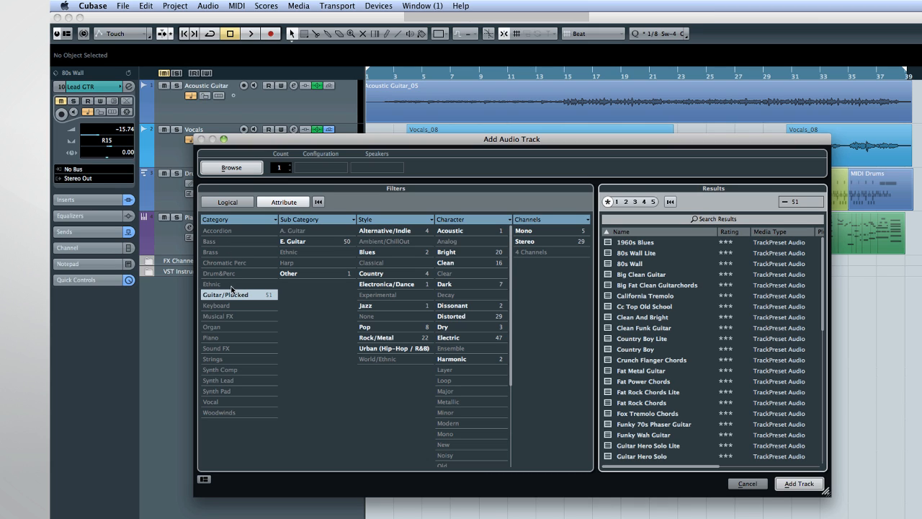
mouse_move(233, 298)
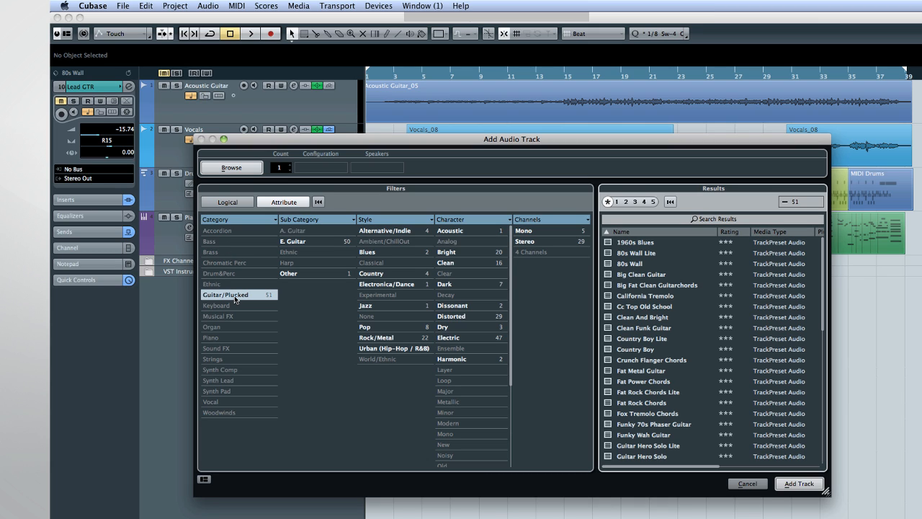
mouse_move(476, 301)
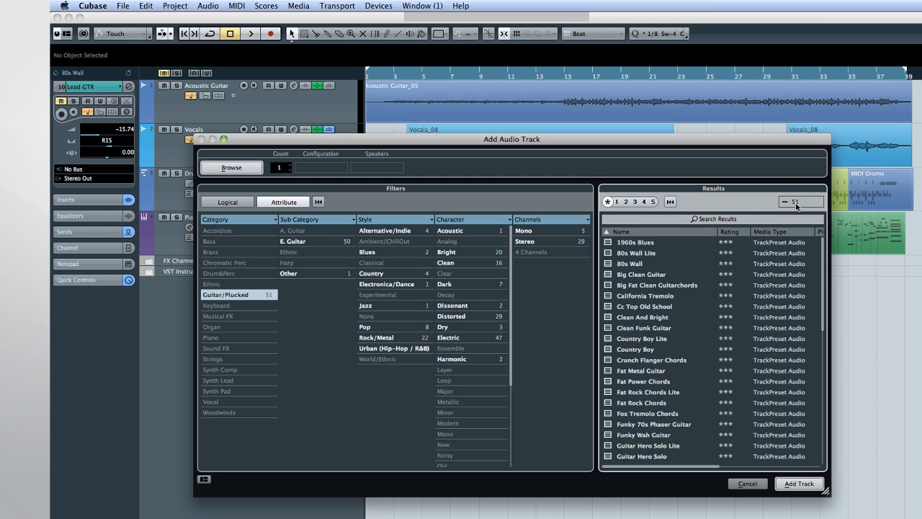
mouse_move(380, 247)
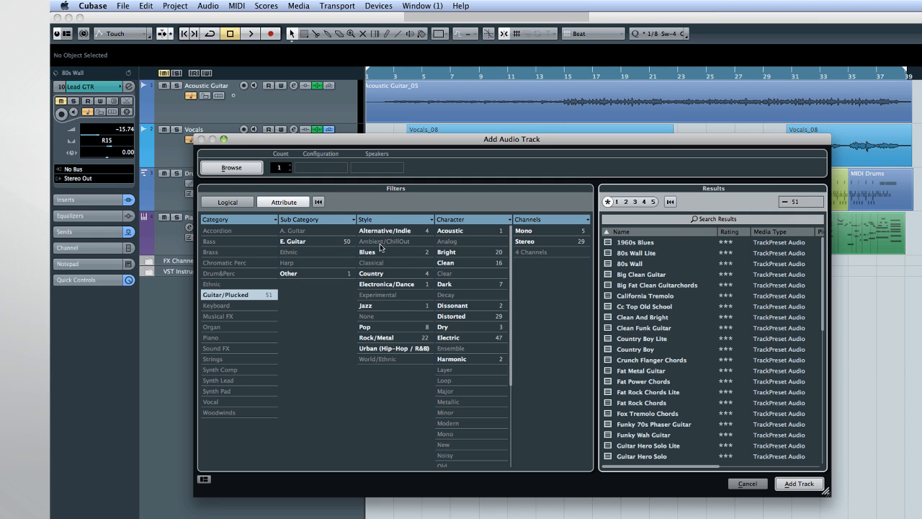
left_click(367, 306)
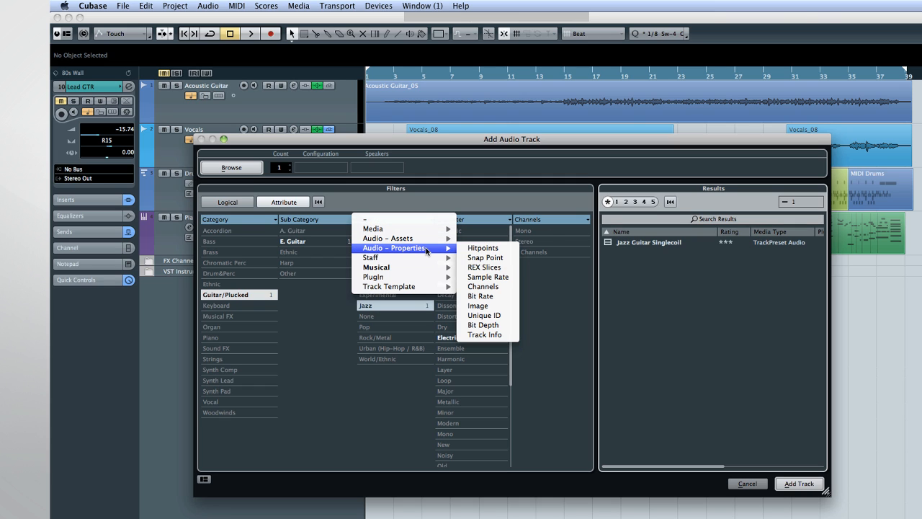
mouse_move(478, 306)
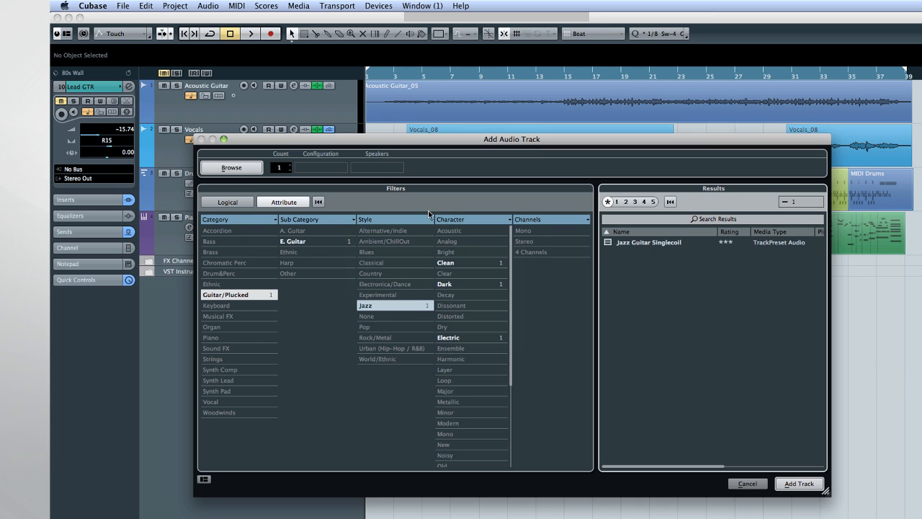
- Switch to a Logical name filter and search for 'Single'
left_click(227, 201)
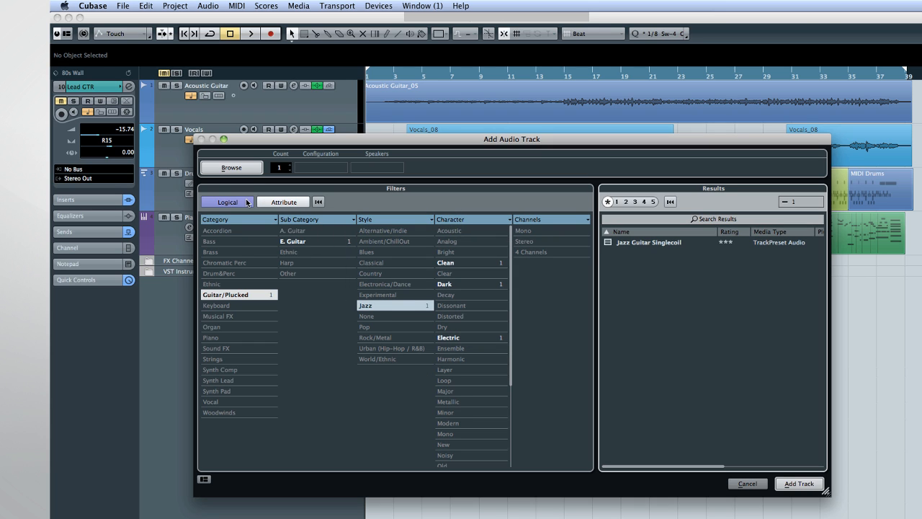
left_click(282, 201)
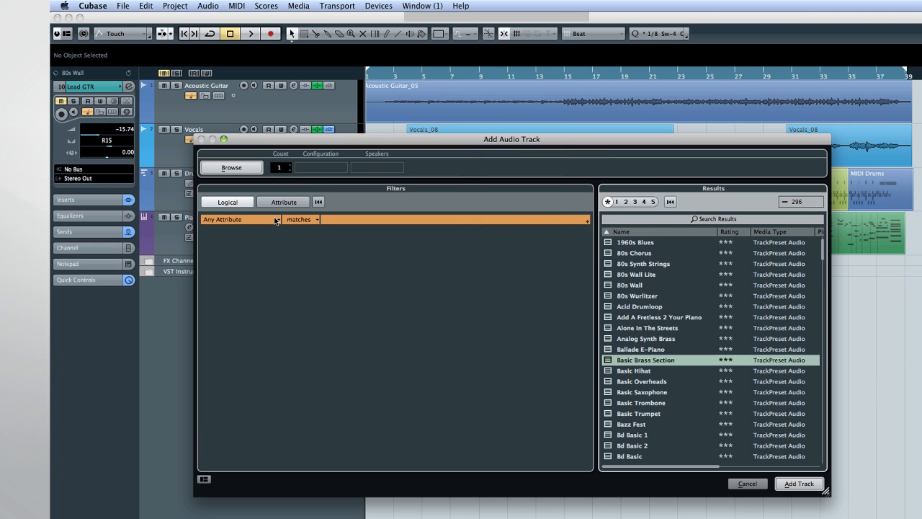
left_click(276, 219)
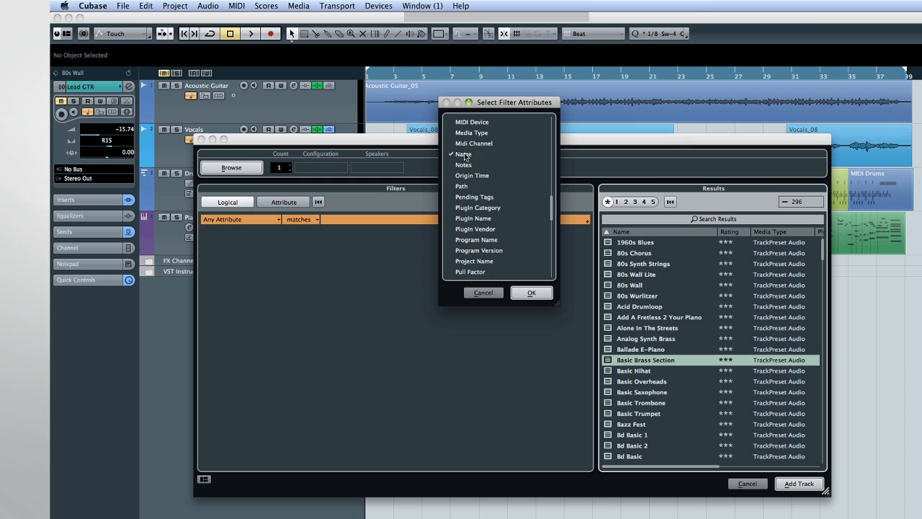
left_click(462, 154)
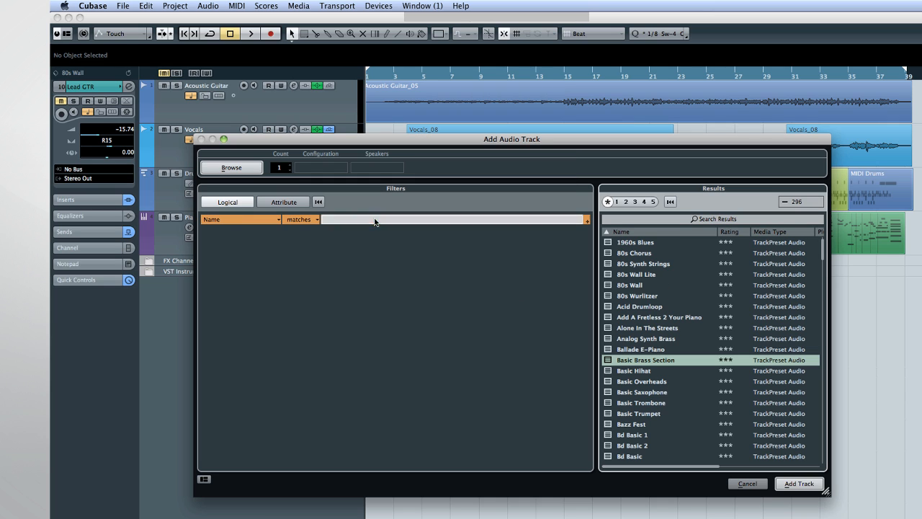
type("Single Coil")
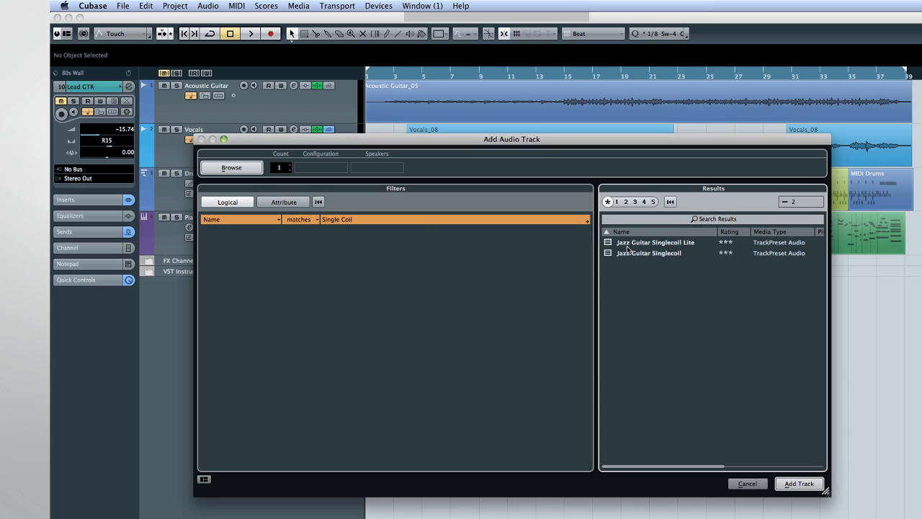
- Create the track from the Jazz Guitar Singlecoil preset
left_click(653, 253)
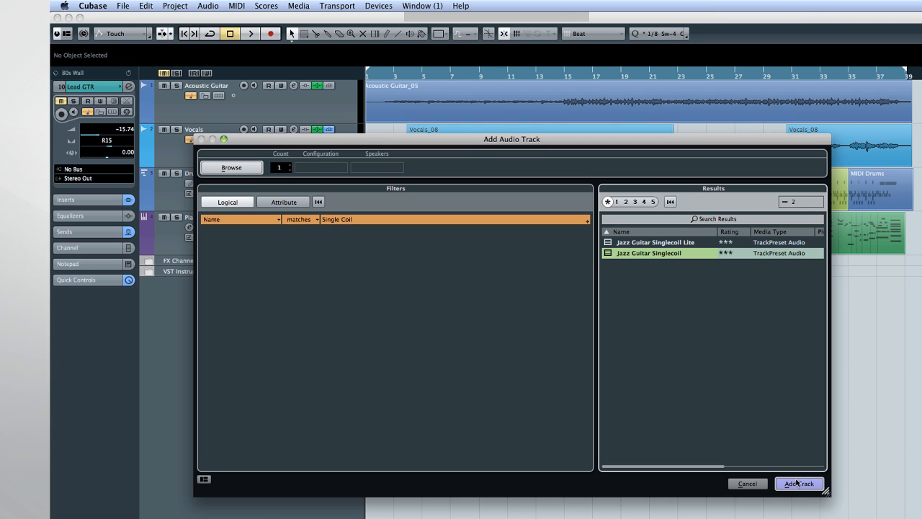
left_click(798, 483)
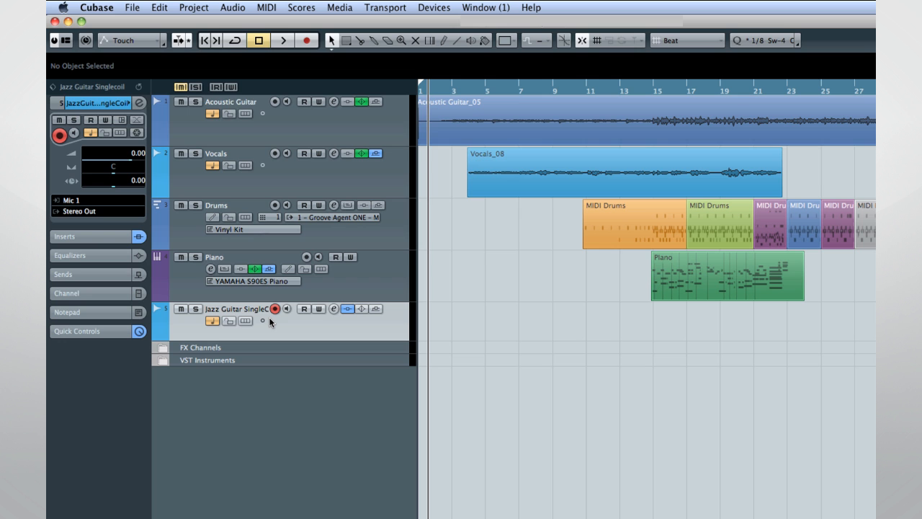
mouse_move(328, 314)
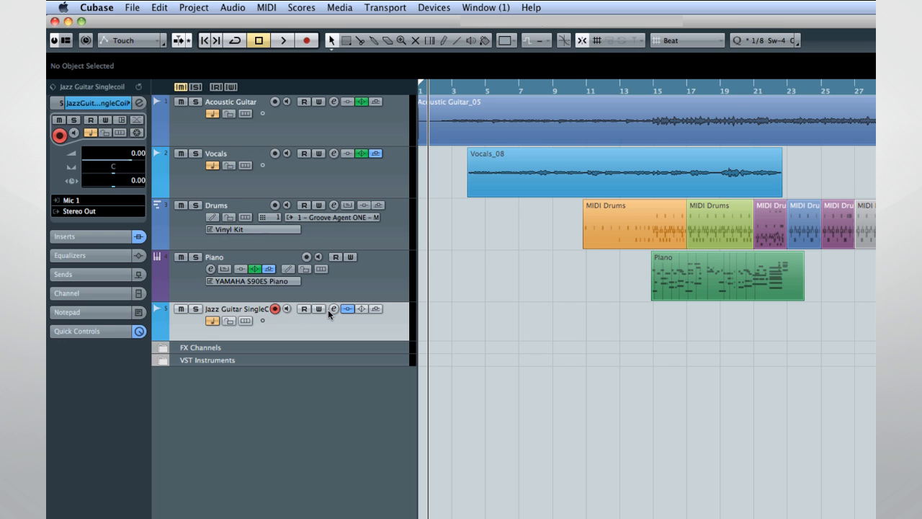
mouse_move(332, 308)
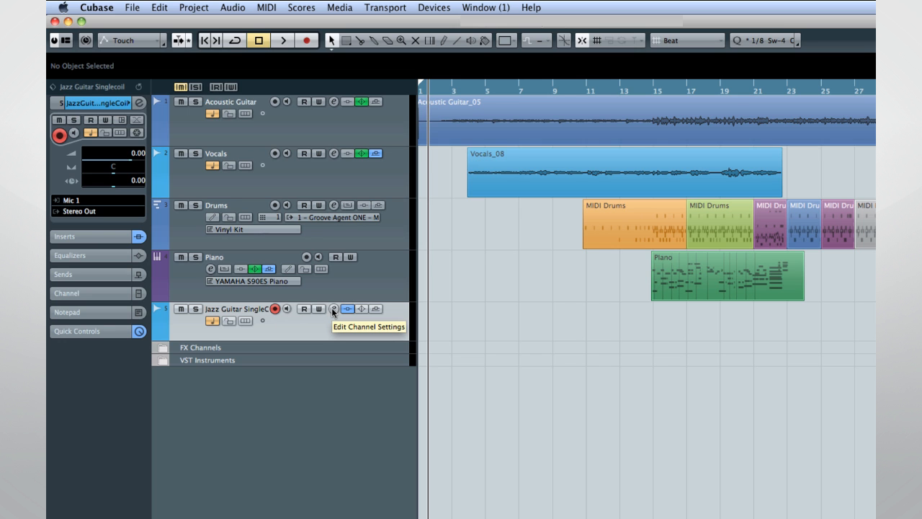
left_click(332, 308)
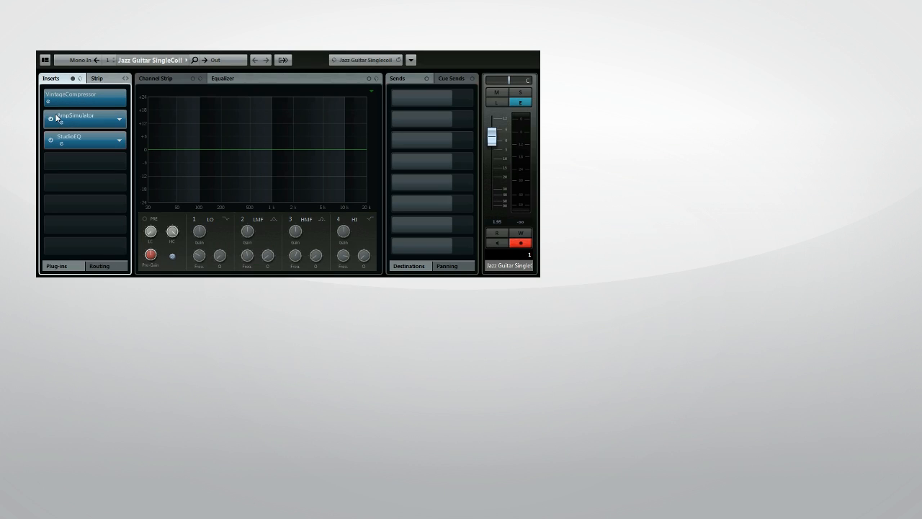
left_click(79, 96)
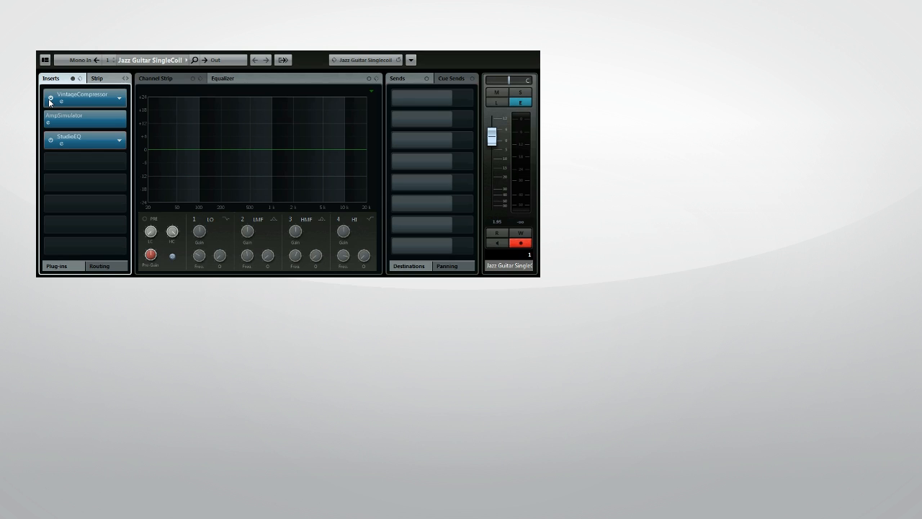
left_click(81, 119)
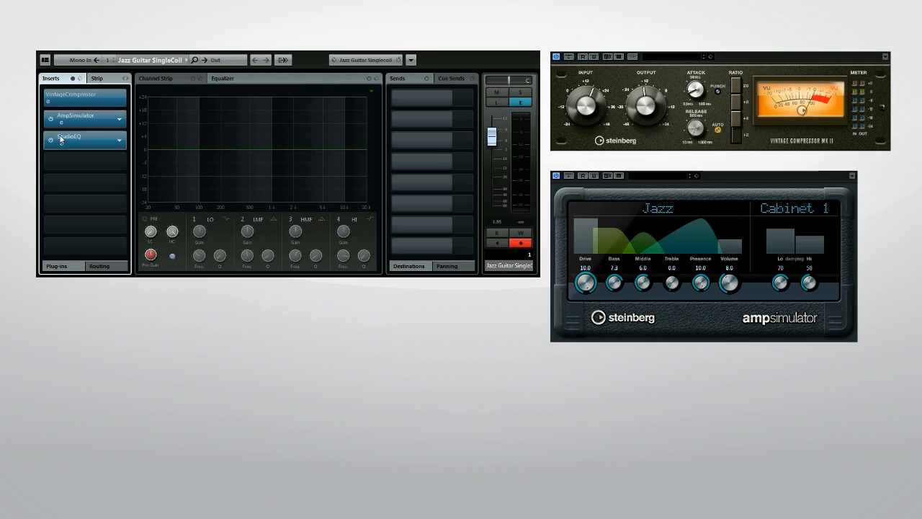
double_click(68, 138)
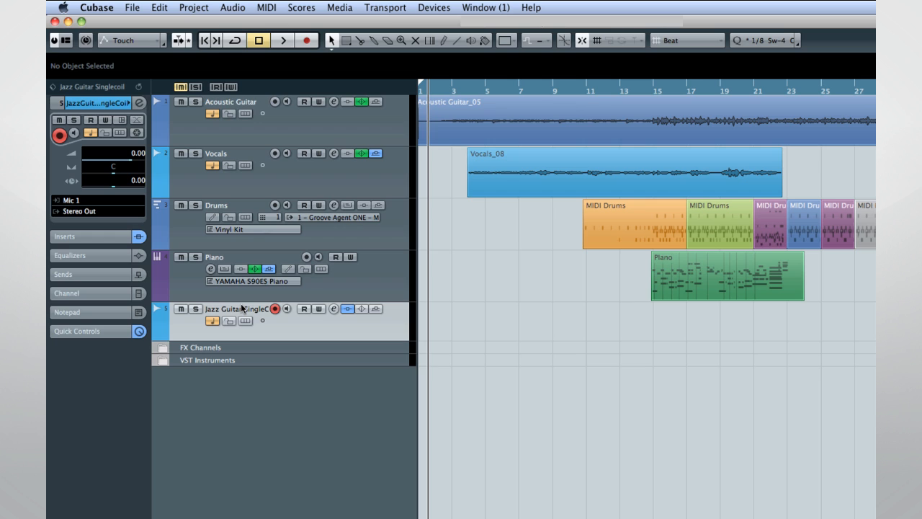
- Rename the Jazz Guitar Singlecoil track to Lead Guitar
type("Lead Guita")
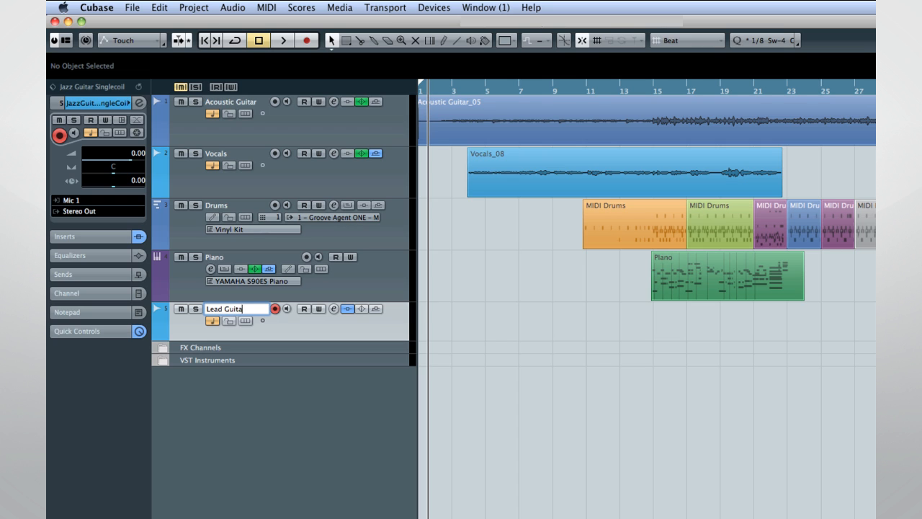
key("Return")
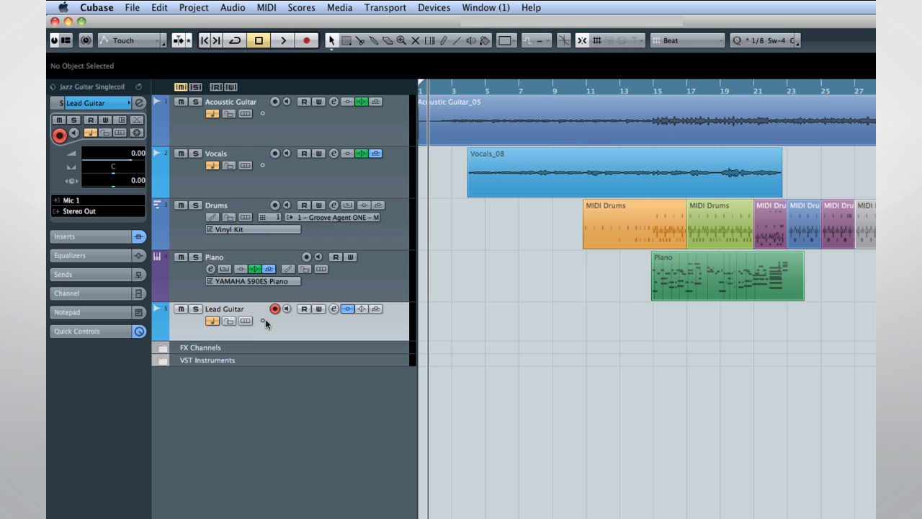
mouse_move(286, 317)
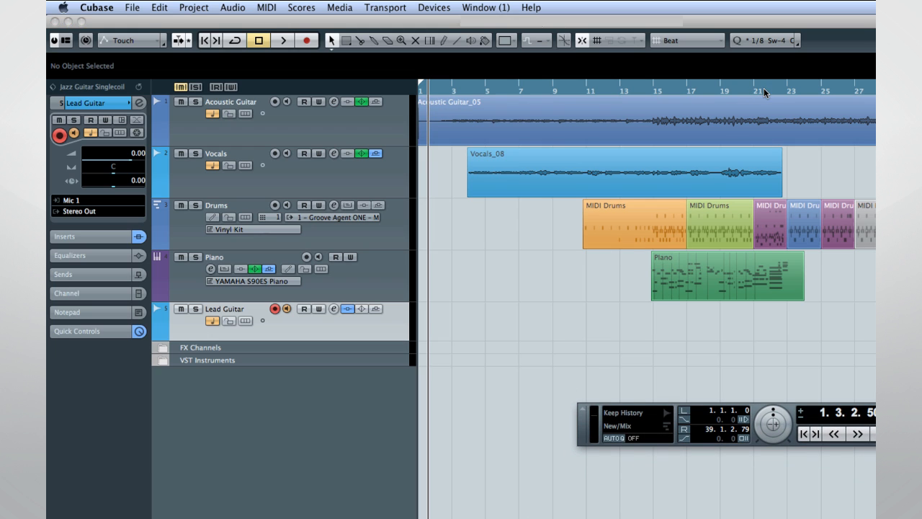
- Move the cursor to bar 21 and record a guitar take on Lead Guitar
left_click(759, 94)
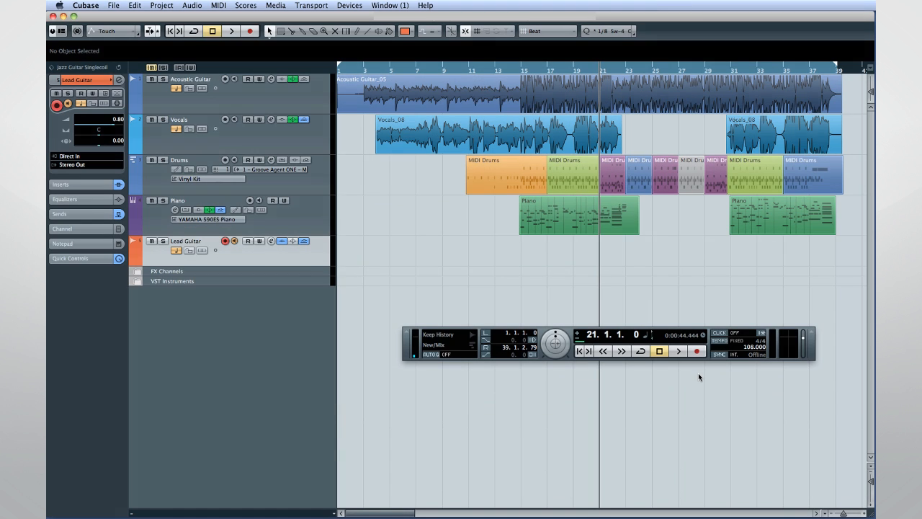
left_click(693, 353)
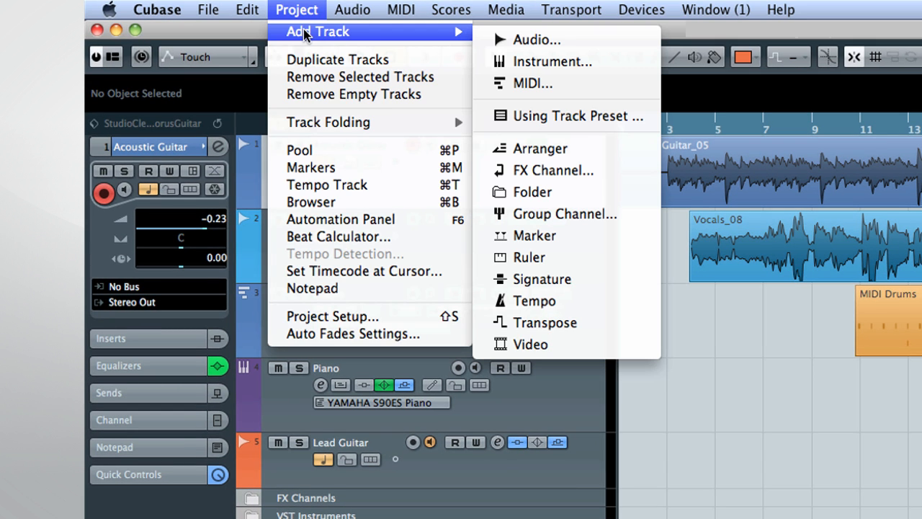
mouse_move(548, 236)
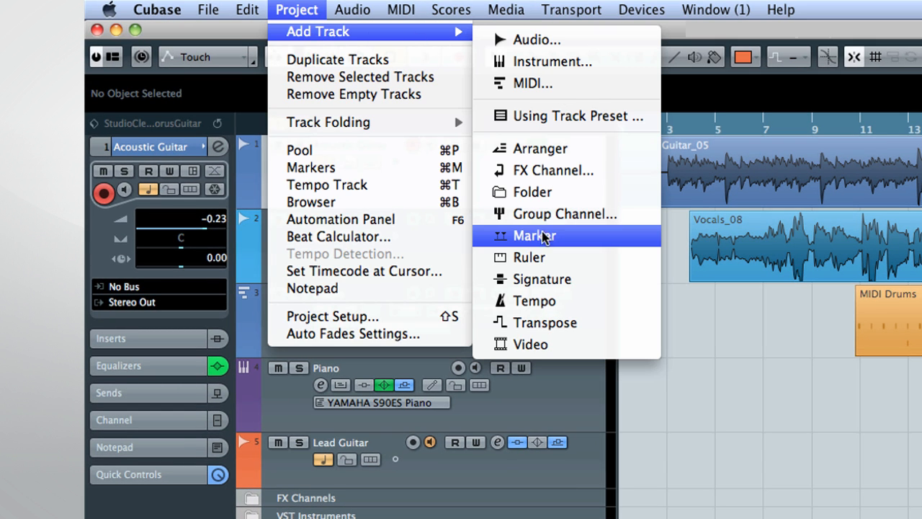
- Add a Marker track to the project
left_click(534, 236)
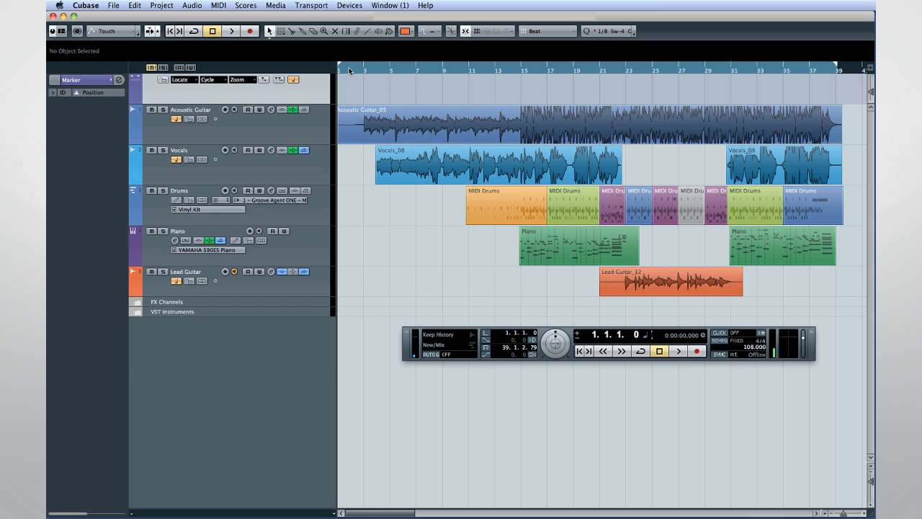
mouse_move(257, 80)
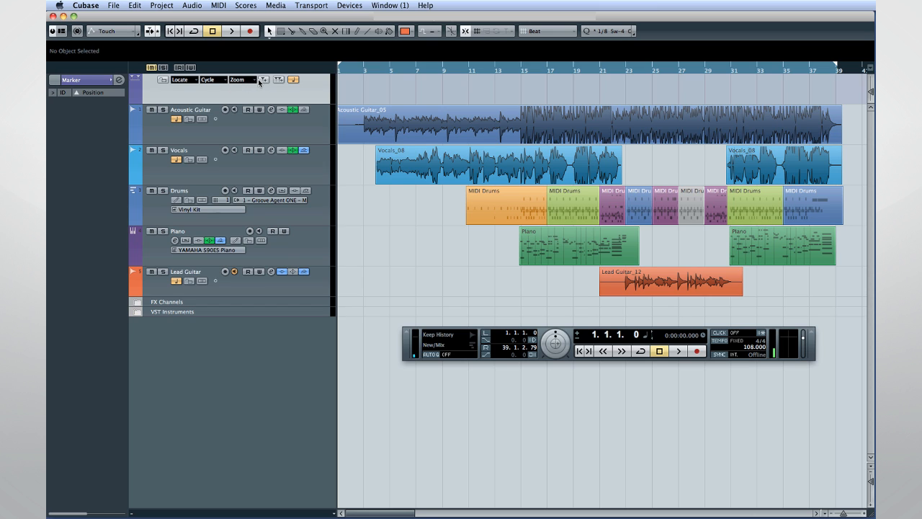
mouse_move(262, 80)
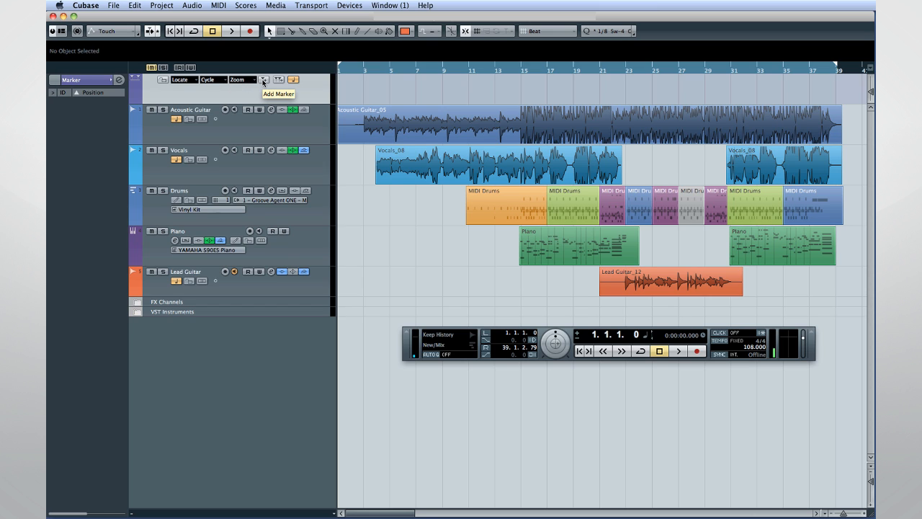
- Add a marker at the song start and move the cursor on to bar 39
left_click(264, 79)
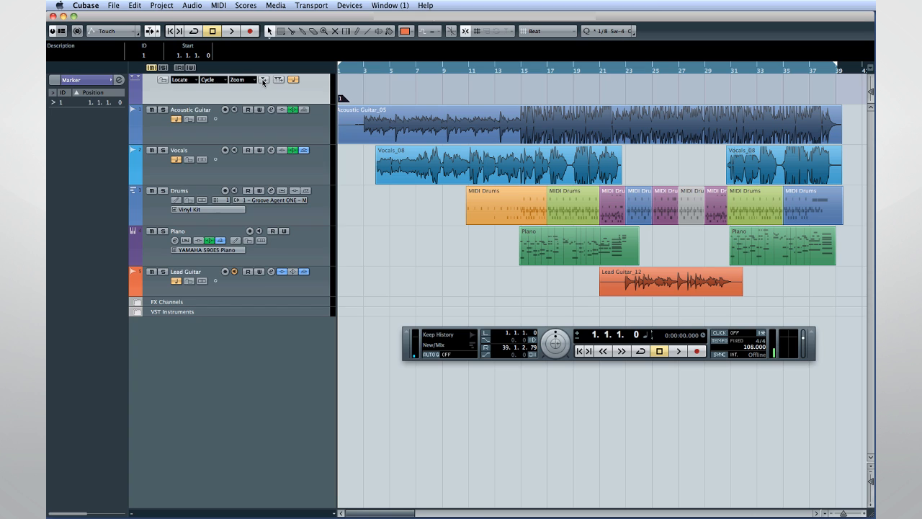
mouse_move(485, 75)
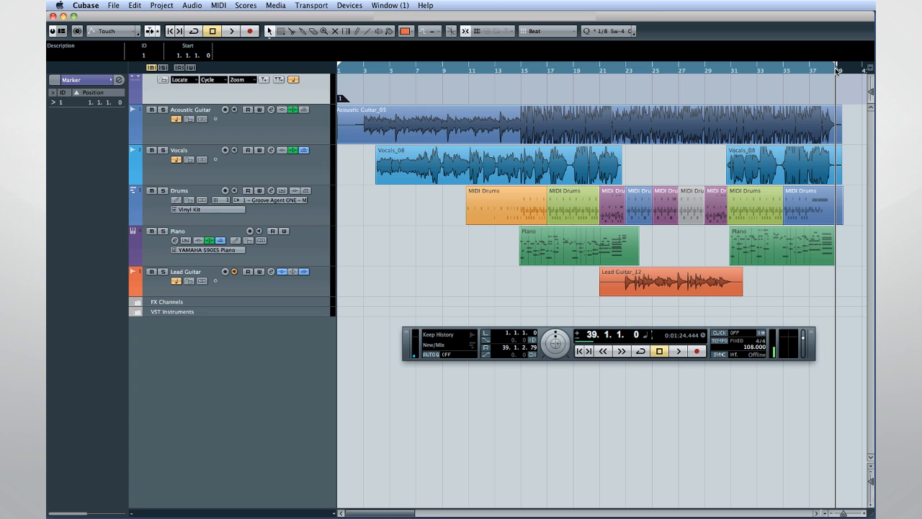
left_click(266, 79)
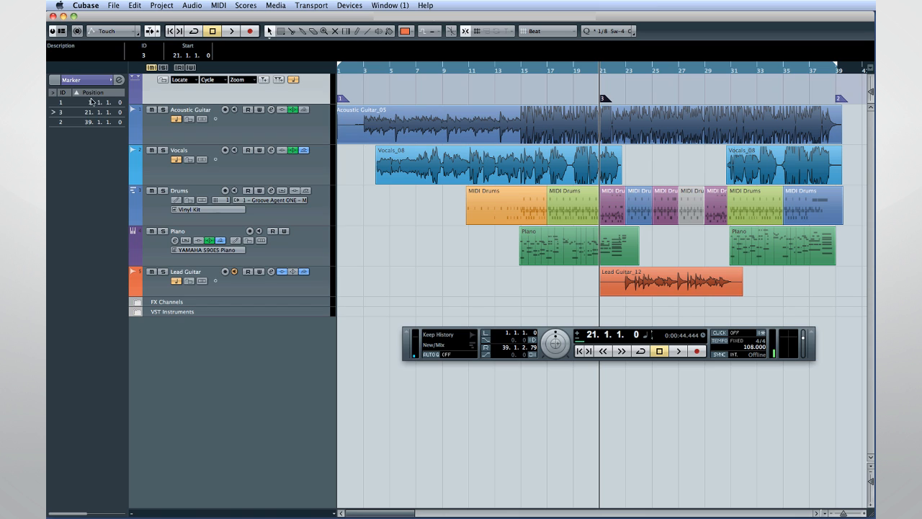
mouse_move(838, 98)
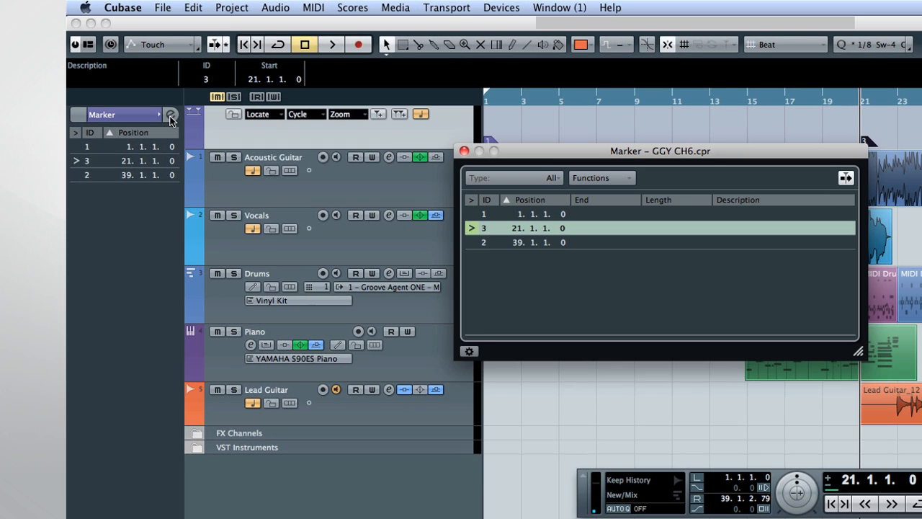
- Describe marker 3 at bar 21 as 'Guitar Solo' in the Marker window
double_click(783, 228)
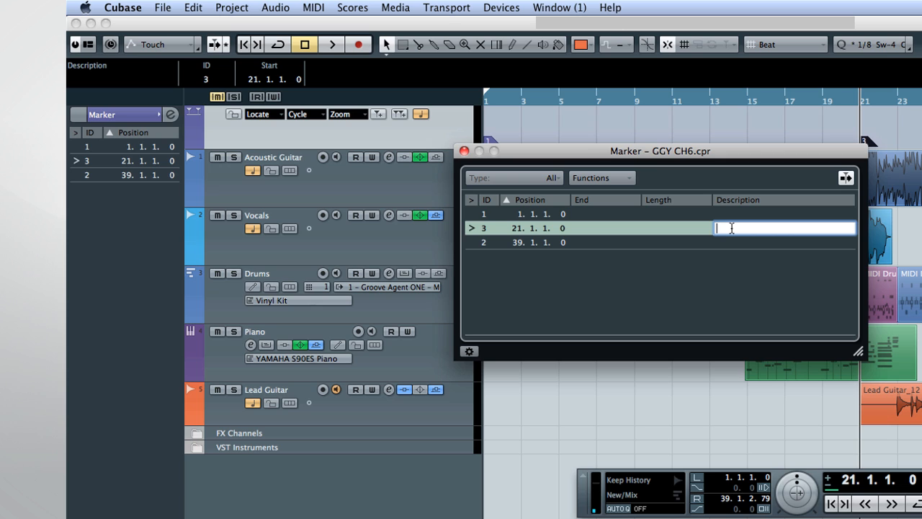
type("Guitar So")
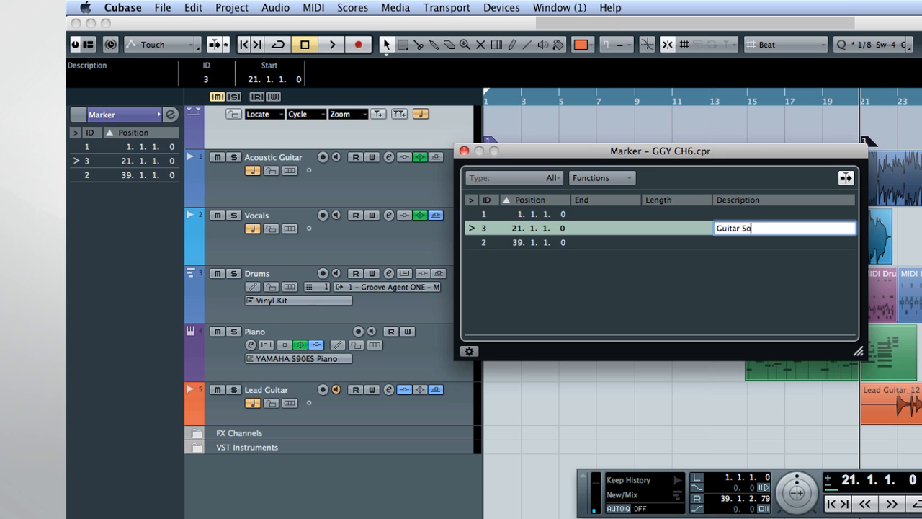
type("lo")
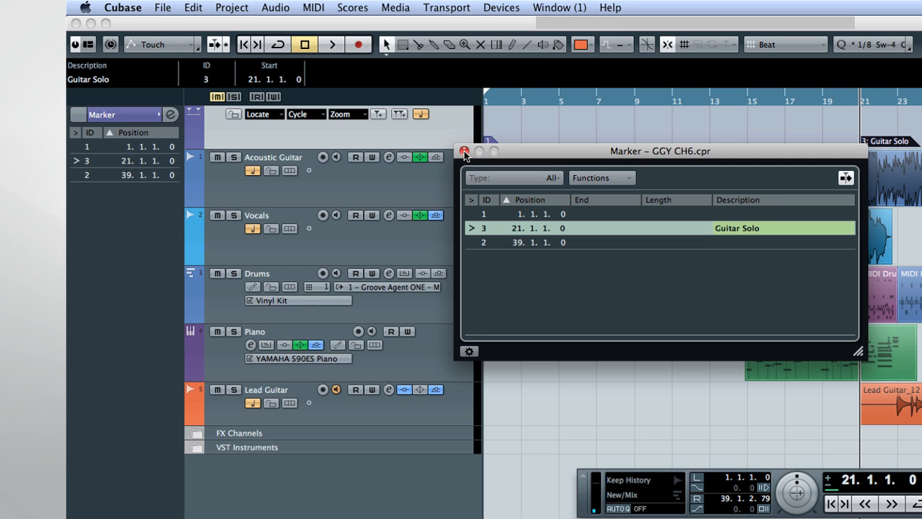
left_click(463, 151)
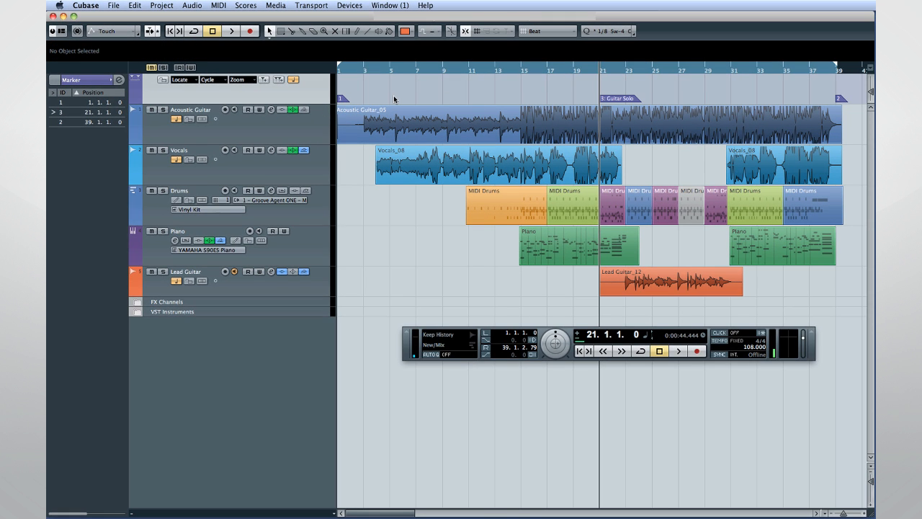
mouse_move(606, 100)
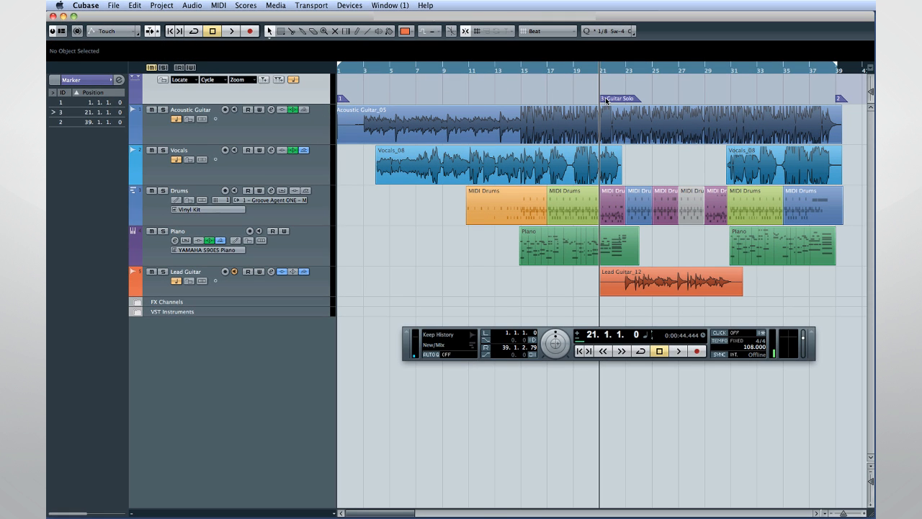
- Select the Guitar Solo marker at bar 21, then the Lead Guitar track
left_click(402, 31)
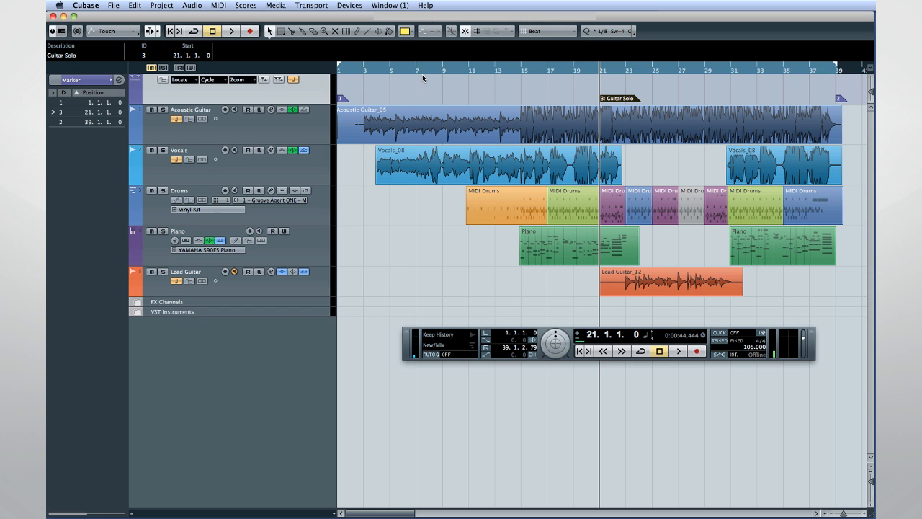
mouse_move(355, 97)
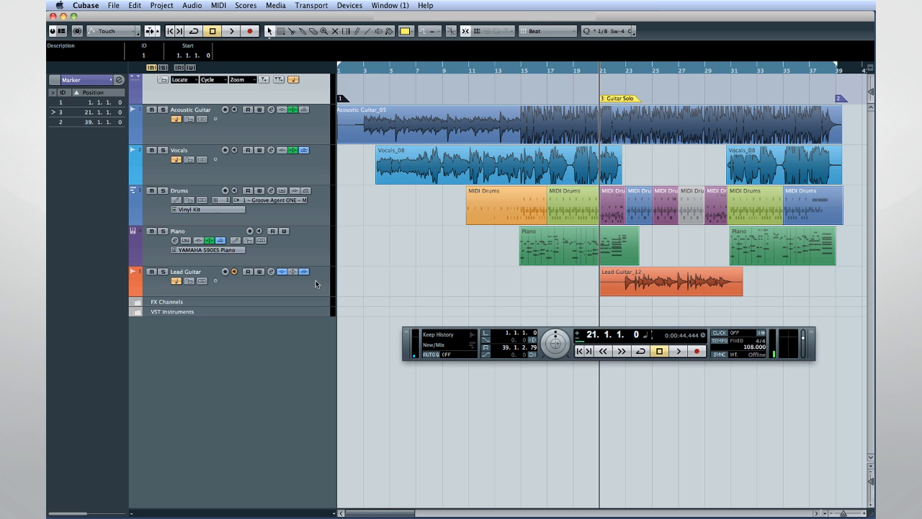
left_click(186, 272)
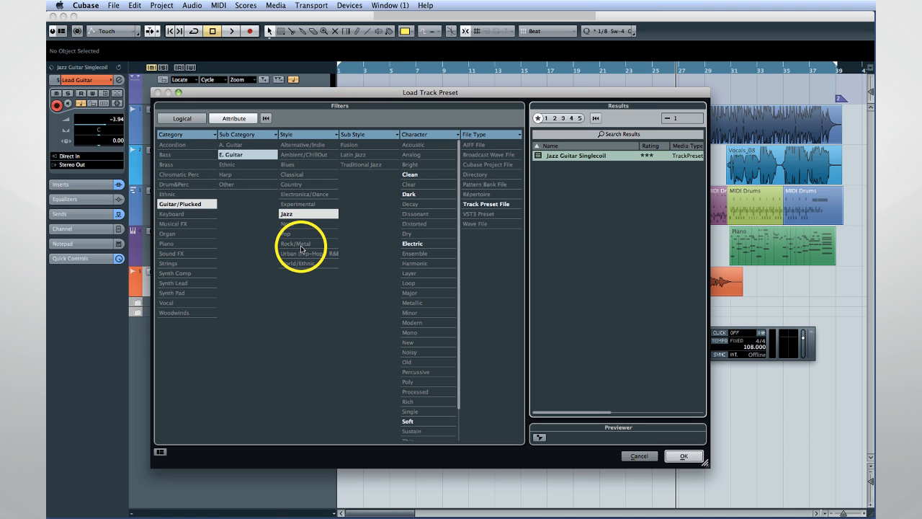
- Filter presets to Rock/Metal style and apply Guitar Hero Solo to the Lead Guitar track
left_click(298, 242)
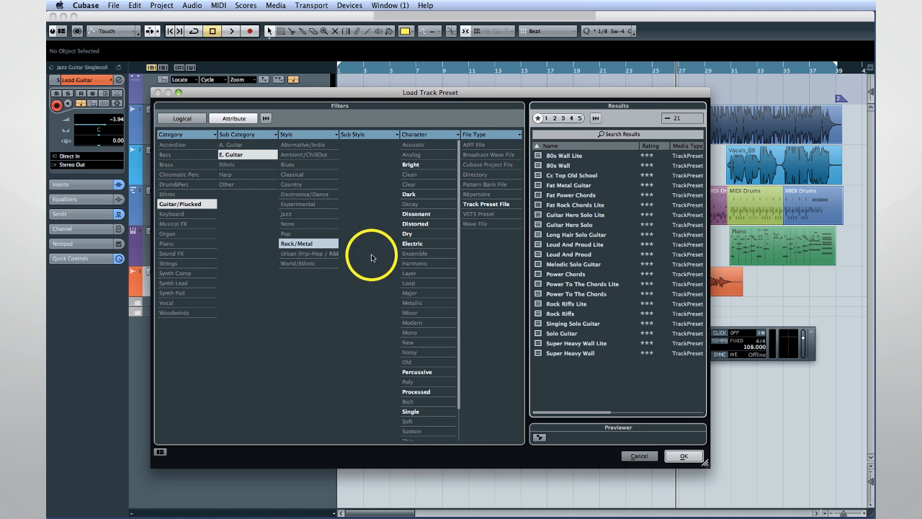
mouse_move(569, 224)
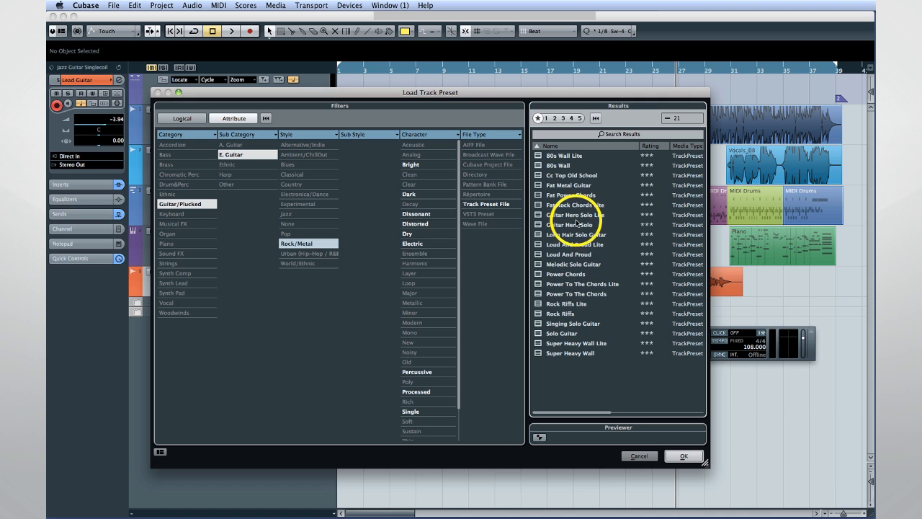
left_click(576, 224)
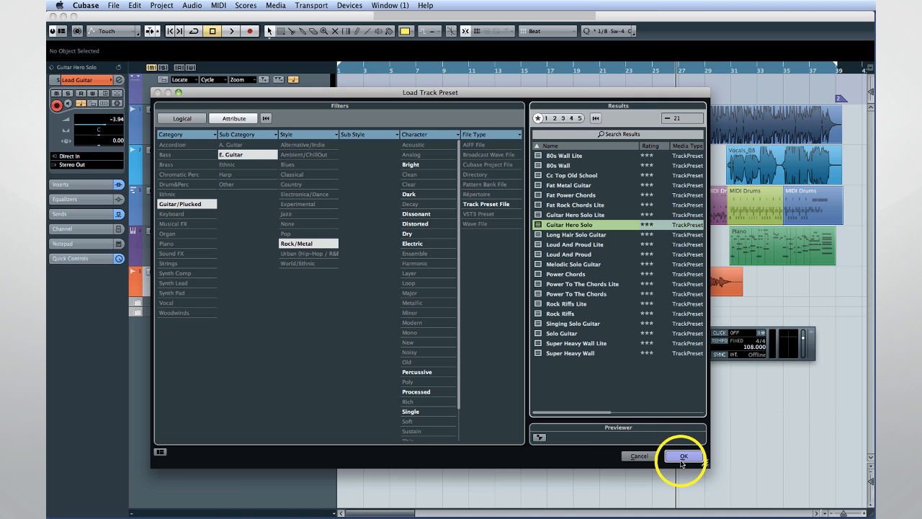
left_click(683, 456)
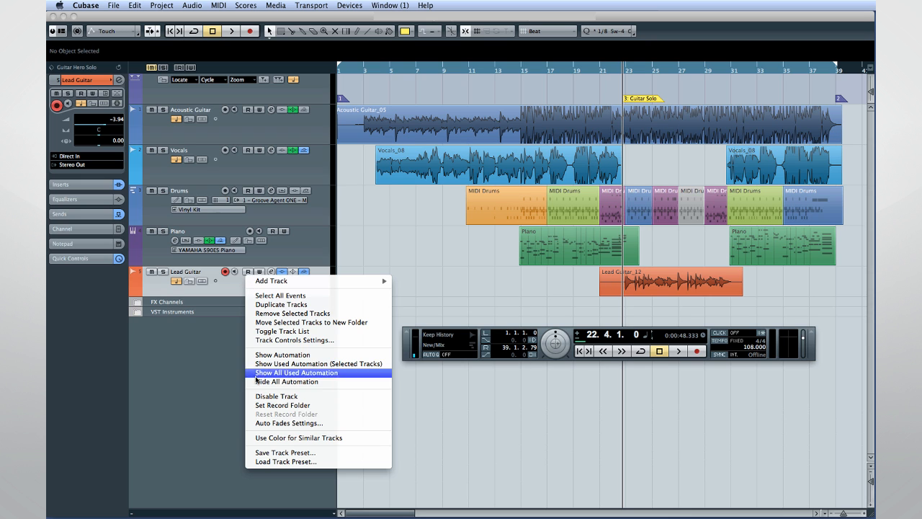
- Load the Clean Funk Guitar preset from the Urban results onto the Lead Guitar track
left_click(283, 461)
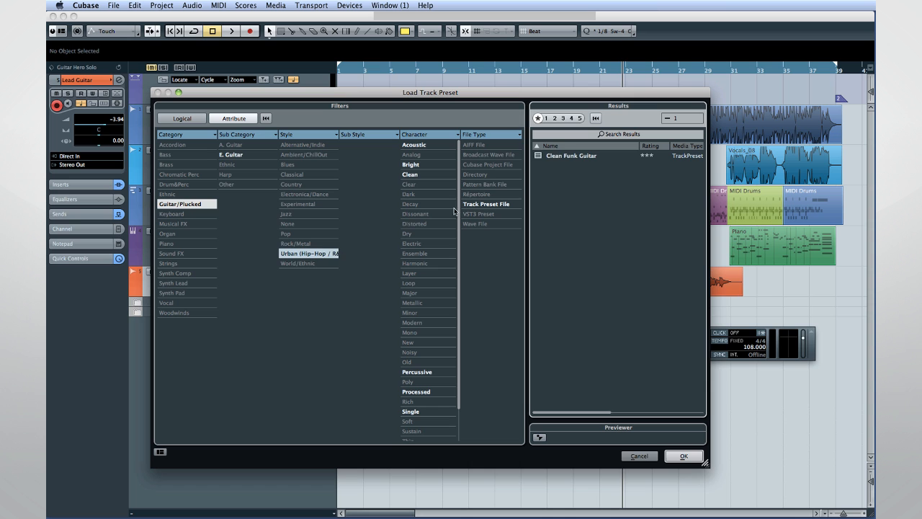
left_click(571, 156)
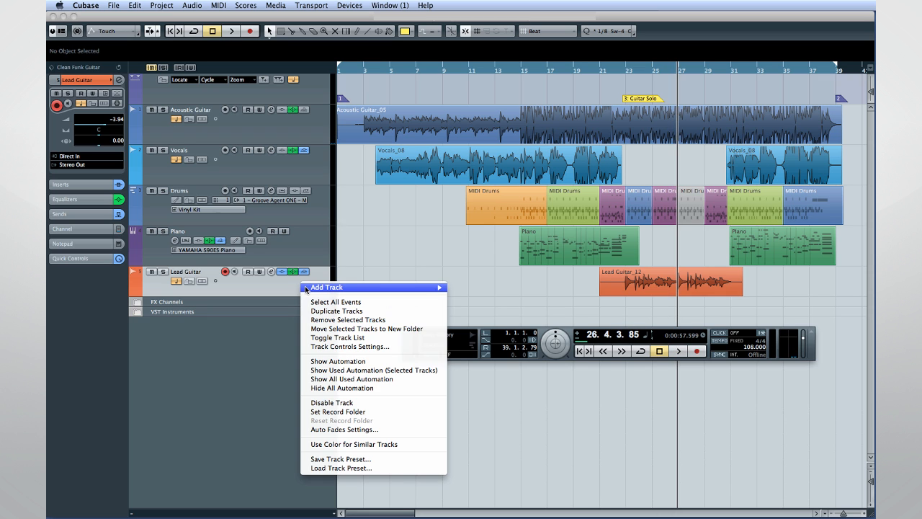
- Load the Jazz Guitar Singlecoil preset onto the Lead Guitar track in place of Clean Funk Guitar
left_click(340, 468)
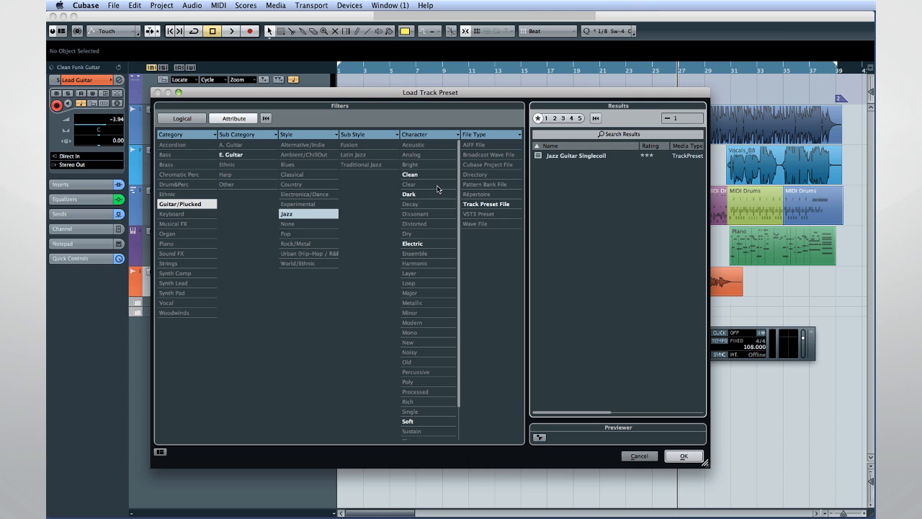
left_click(577, 156)
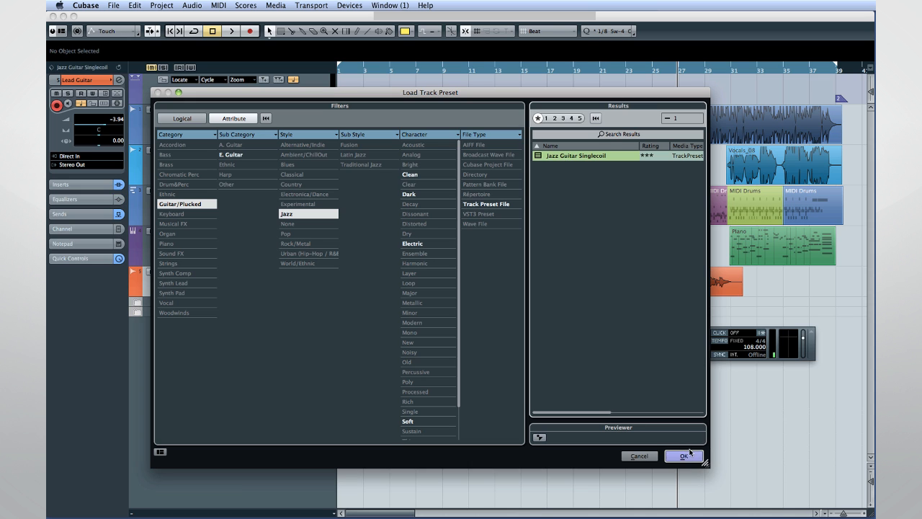
left_click(682, 456)
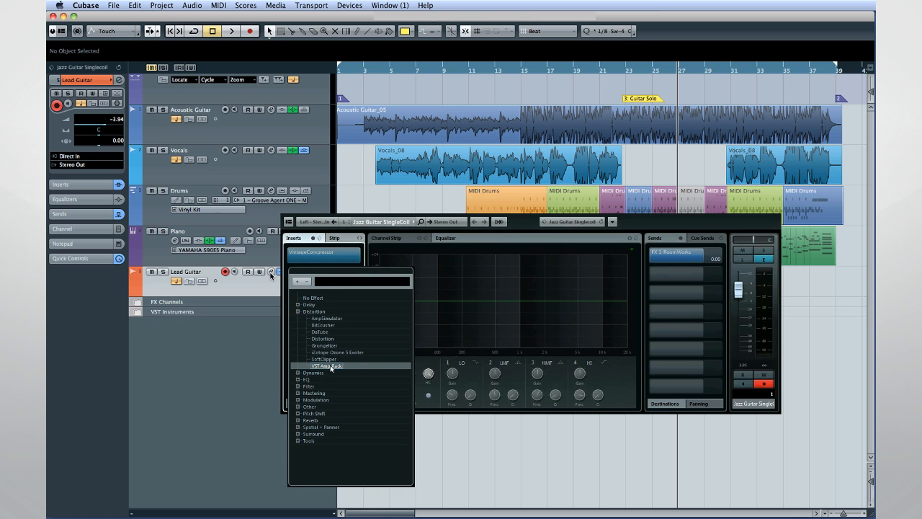
- Insert VST Amp Rack from the Distortion category into an empty Lead Guitar insert slot
left_click(327, 365)
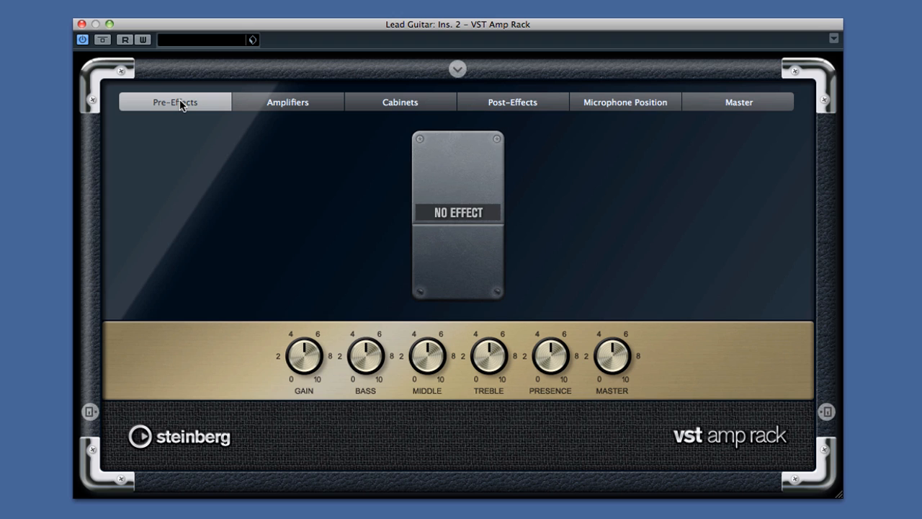
- Add a Chorus pre-effect, choose the British Custom cabinet and review post-effects, microphones and master pages
left_click(457, 212)
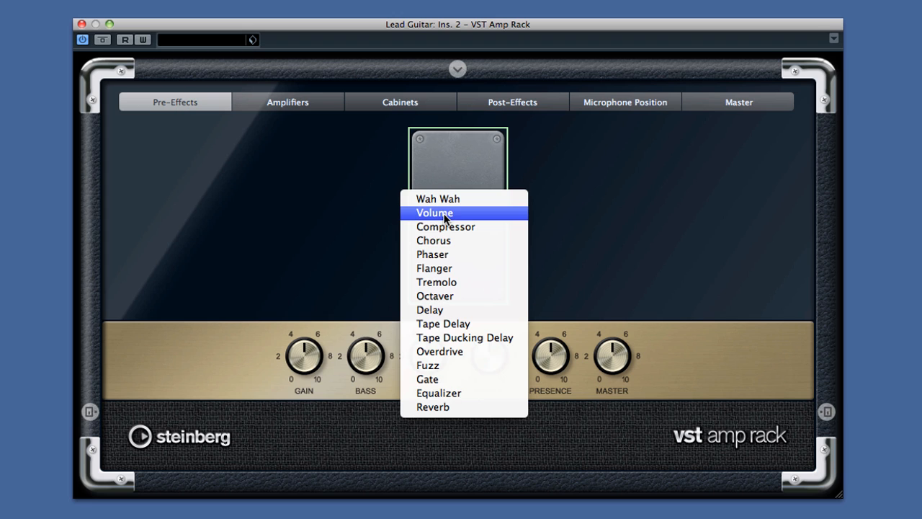
left_click(433, 240)
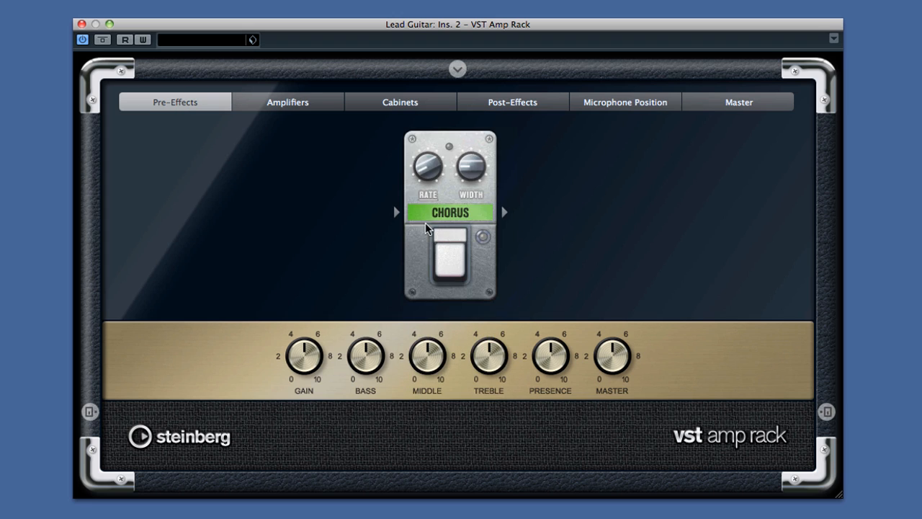
left_click(287, 102)
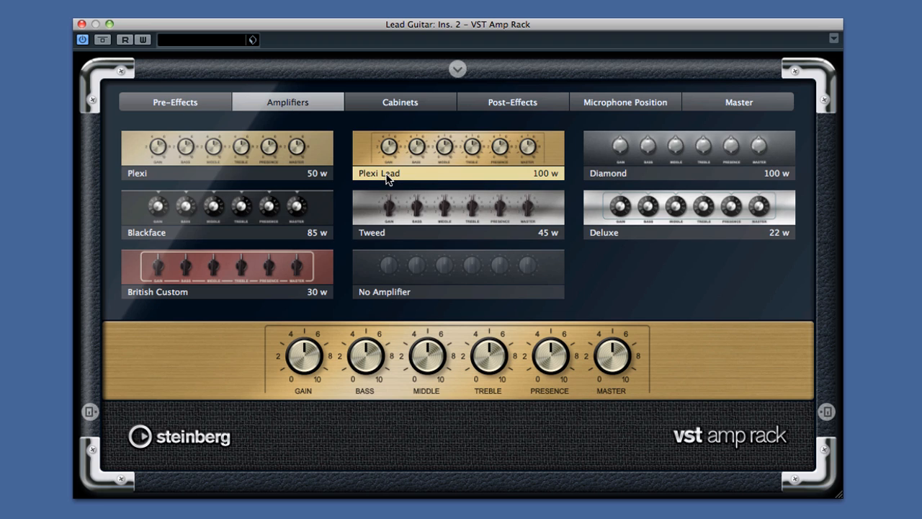
left_click(399, 101)
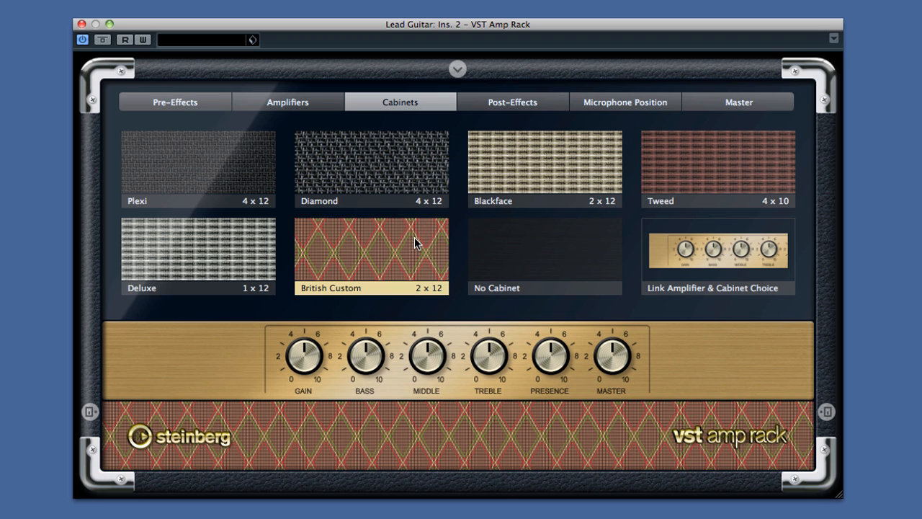
left_click(512, 101)
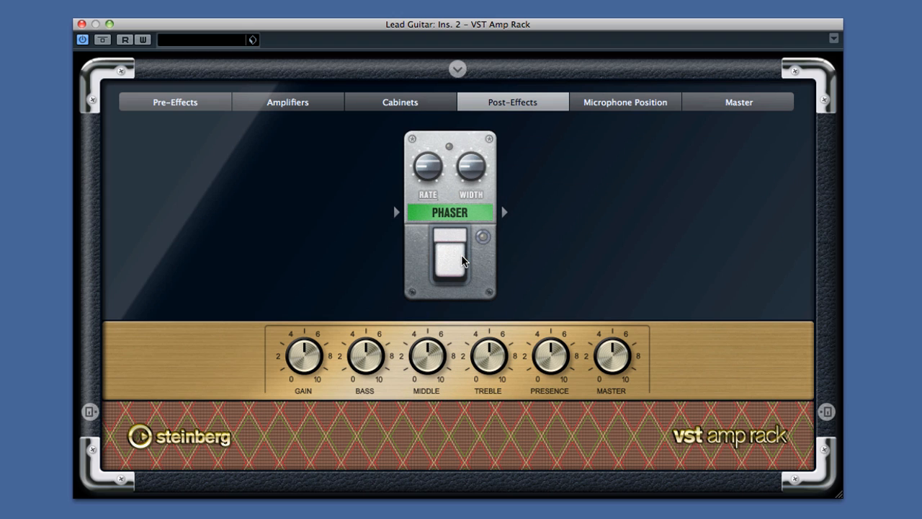
left_click(625, 101)
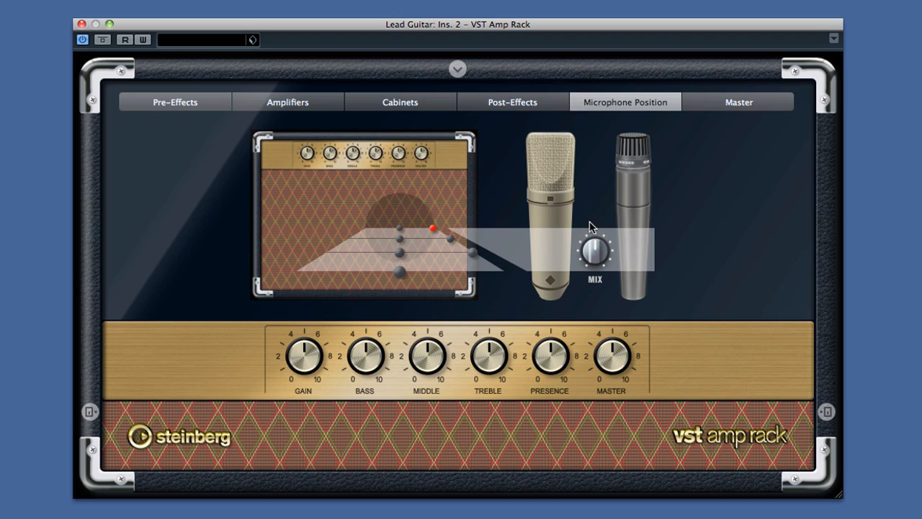
mouse_move(492, 251)
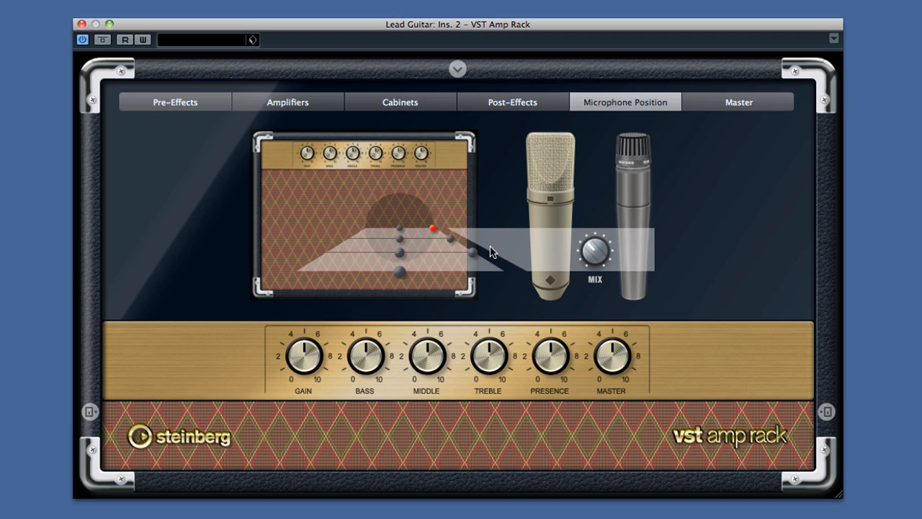
left_click(738, 101)
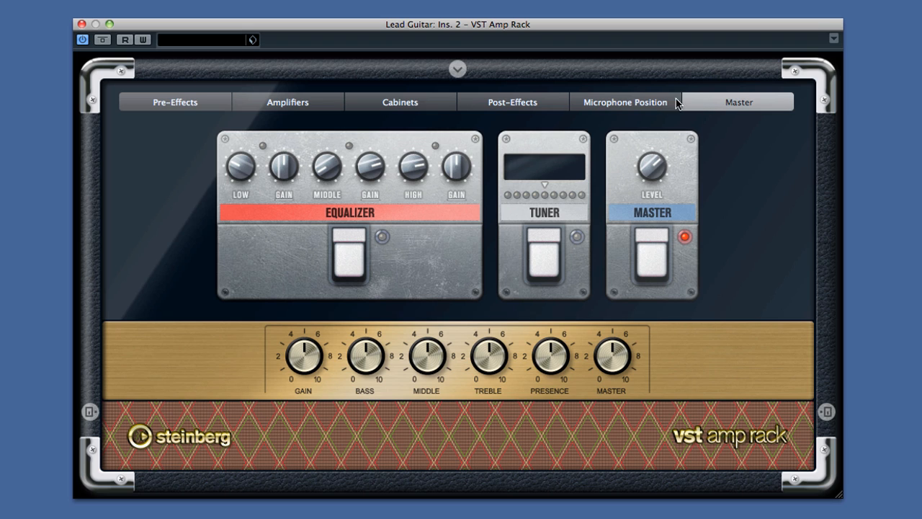
left_click(624, 102)
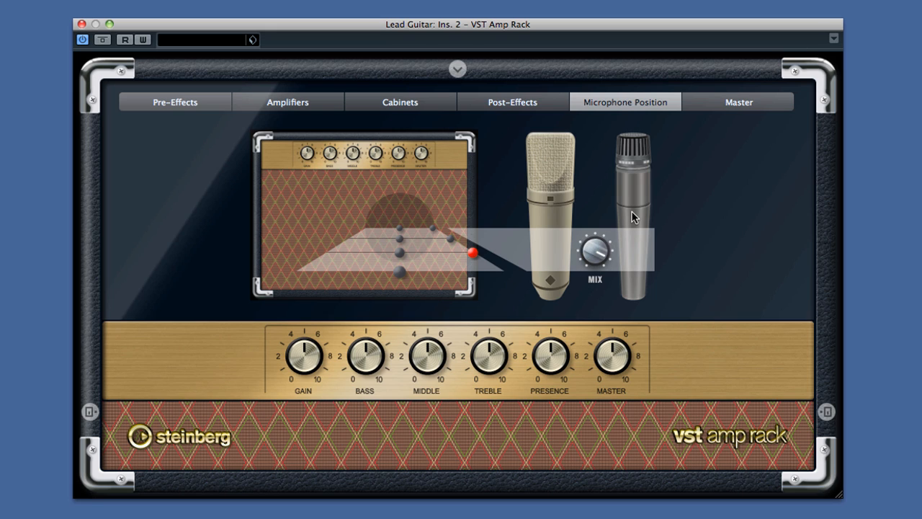
- Try microphone positions at the speaker centre, bottom, middle and outer edge, then return to the amplifiers
left_click_drag(471, 253, 394, 229)
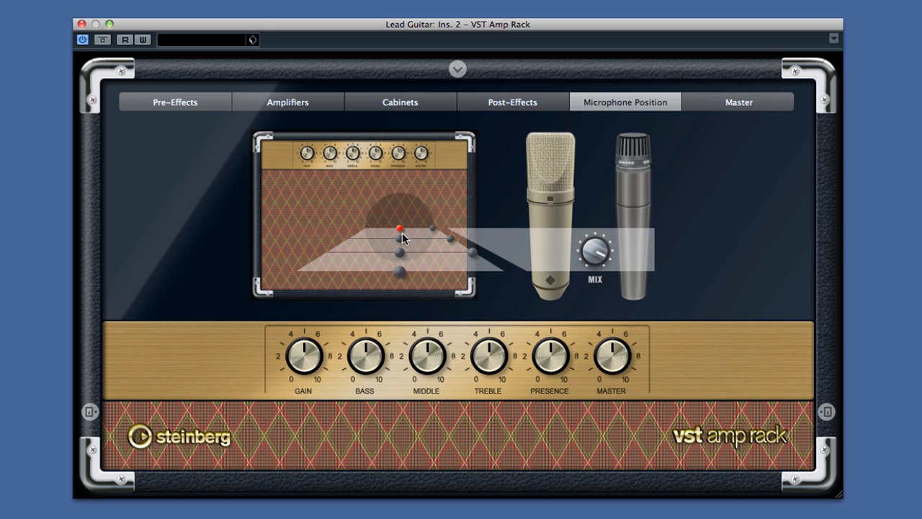
left_click_drag(395, 228, 398, 272)
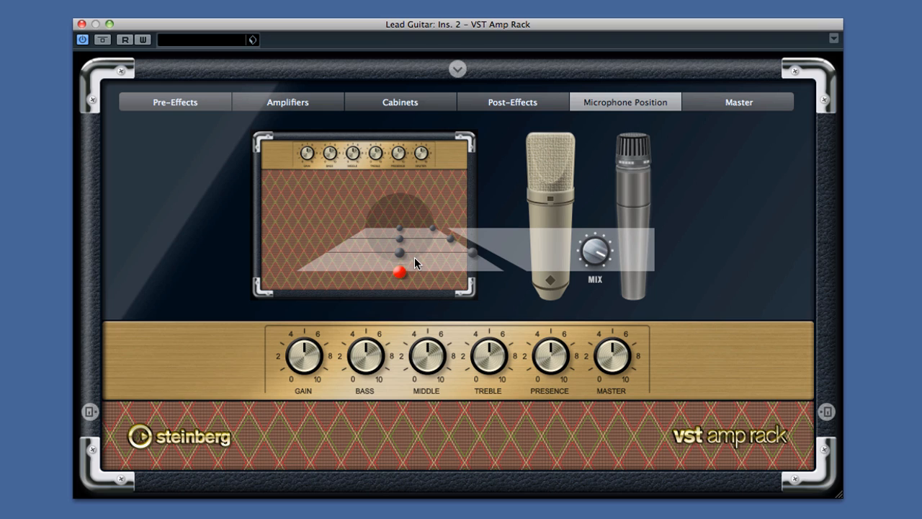
left_click_drag(396, 272, 400, 251)
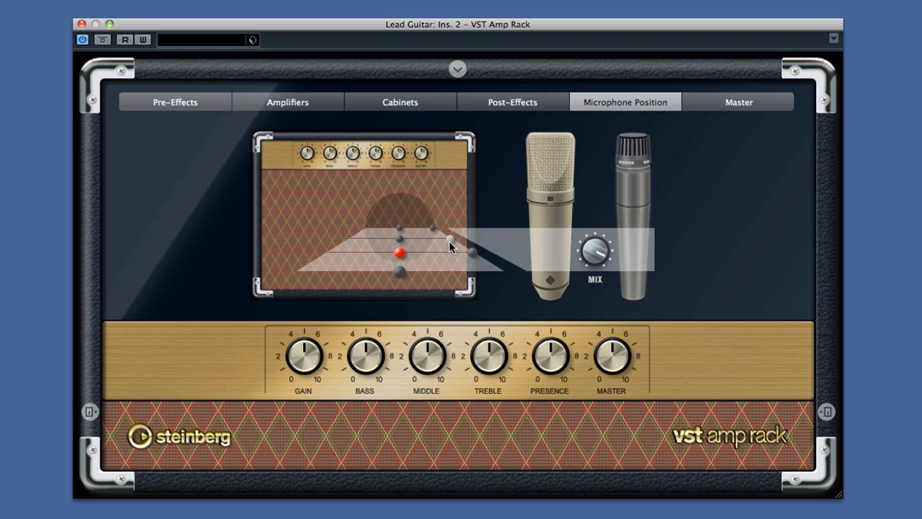
left_click_drag(400, 251, 471, 252)
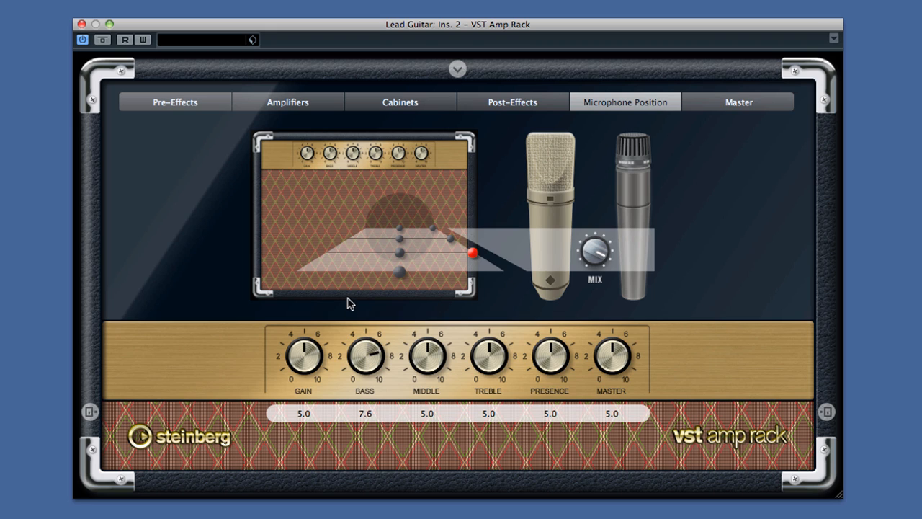
left_click(288, 102)
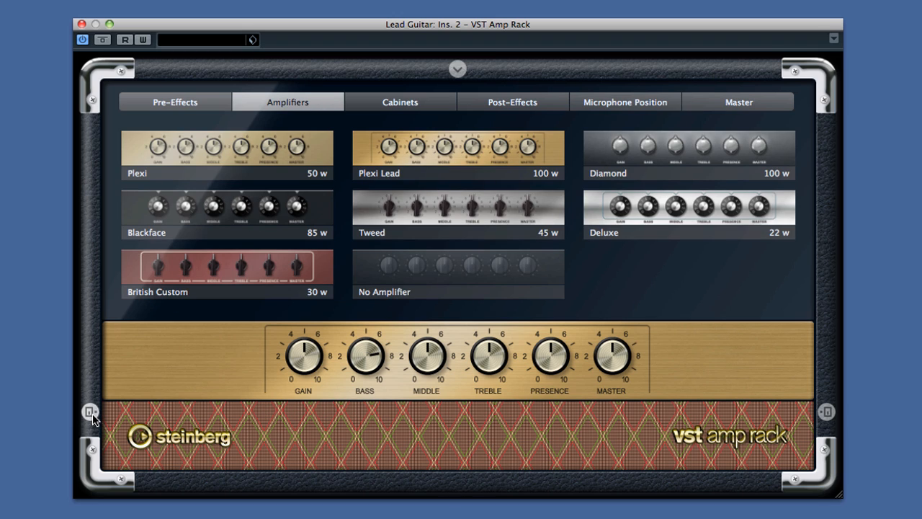
mouse_move(834, 422)
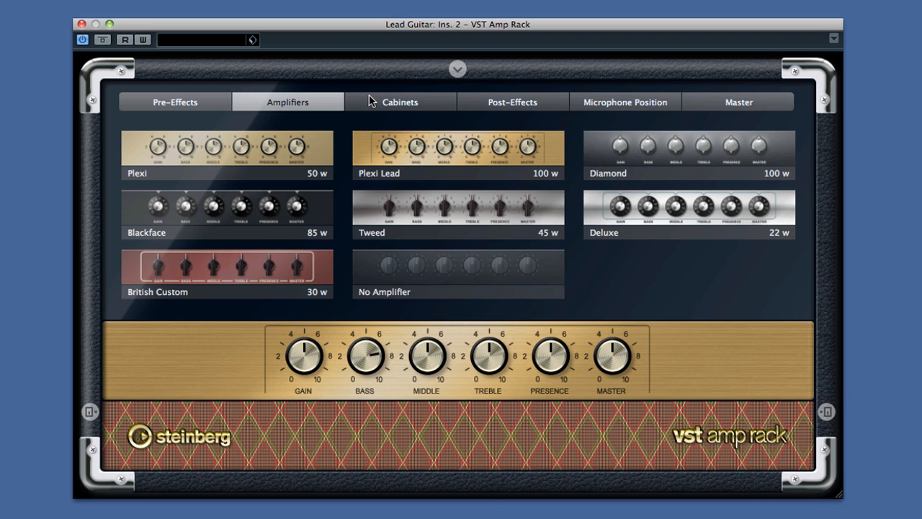
- Link the cabinet to the amplifier choice on the Cabinets page and collapse the rack to its knob view
left_click(456, 68)
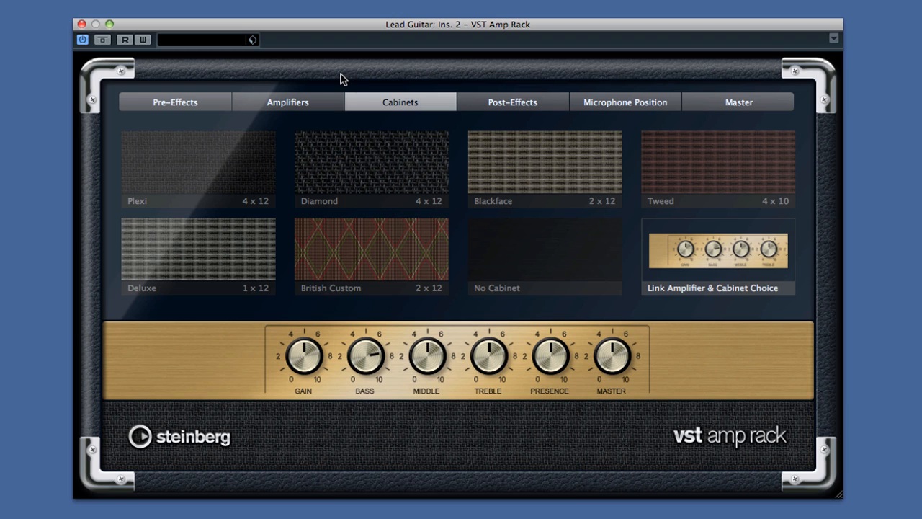
left_click(287, 102)
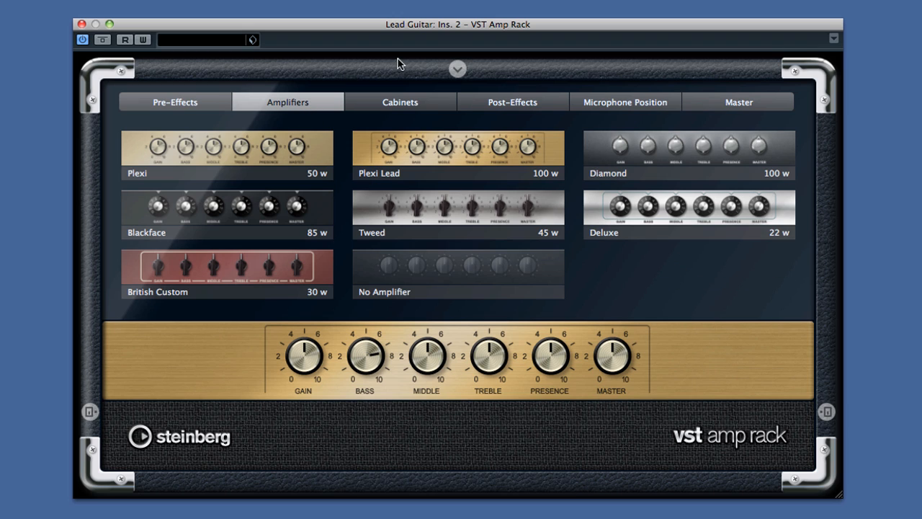
mouse_move(453, 66)
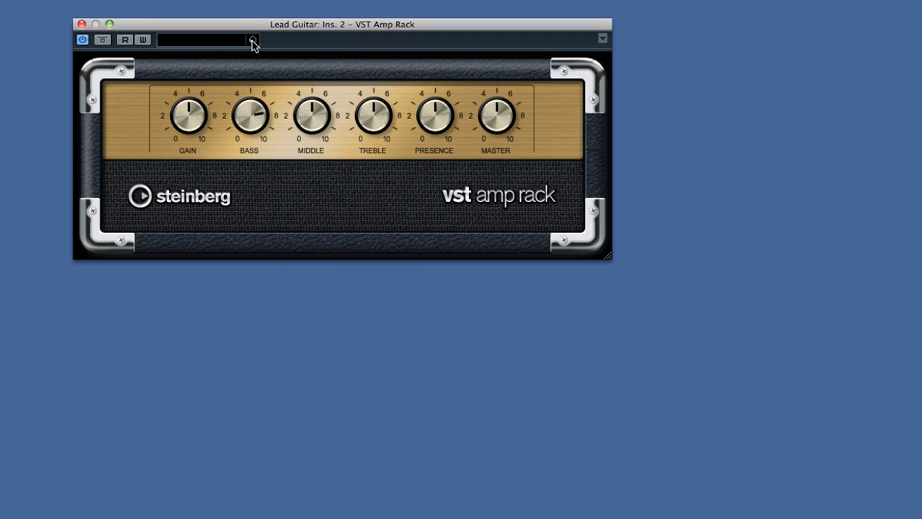
left_click(250, 42)
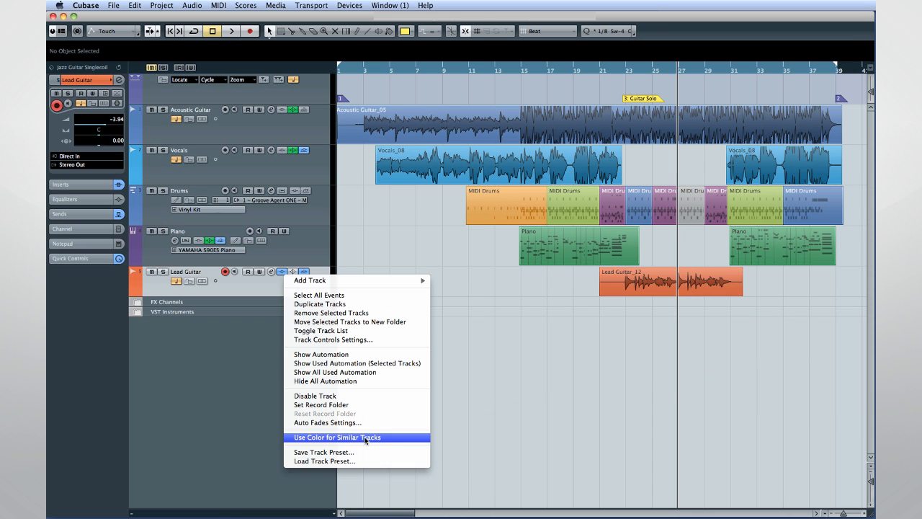
- Save the Lead Guitar track's settings as a new track preset named 'Daves GTR'
left_click(321, 451)
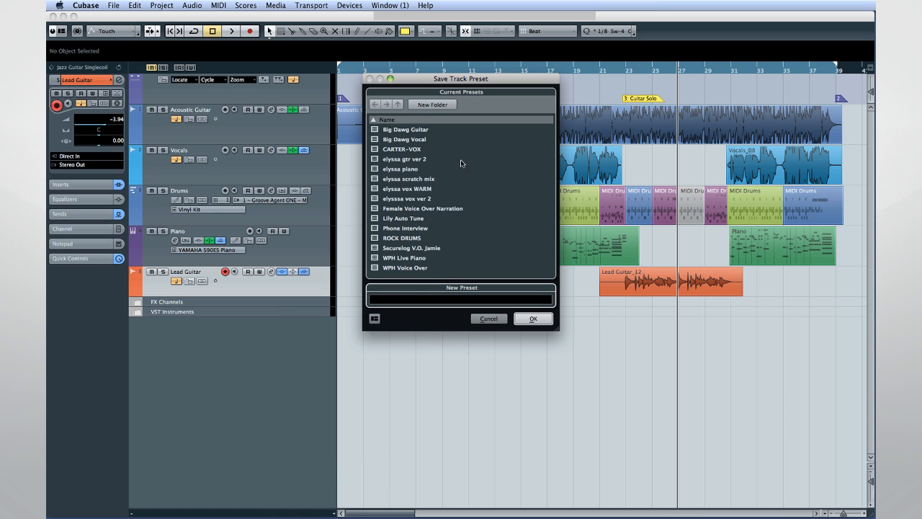
left_click(452, 300)
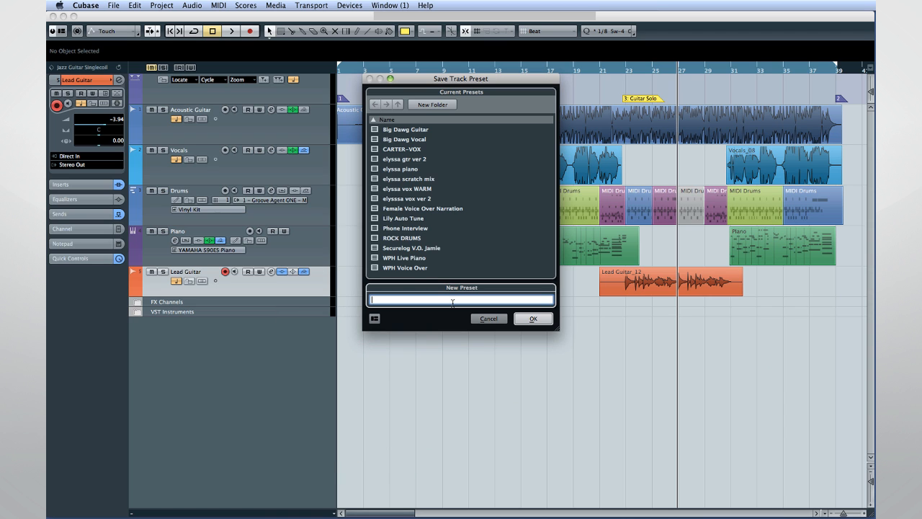
type("Daves")
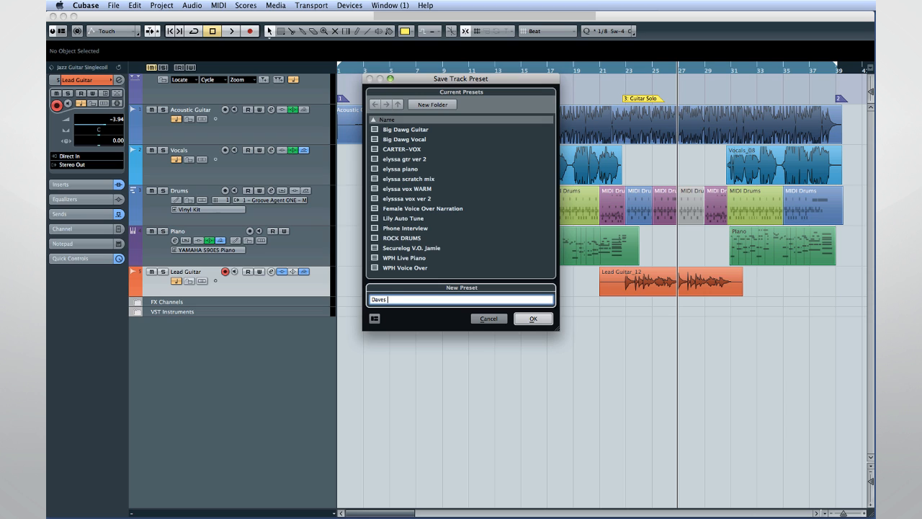
type("GTR")
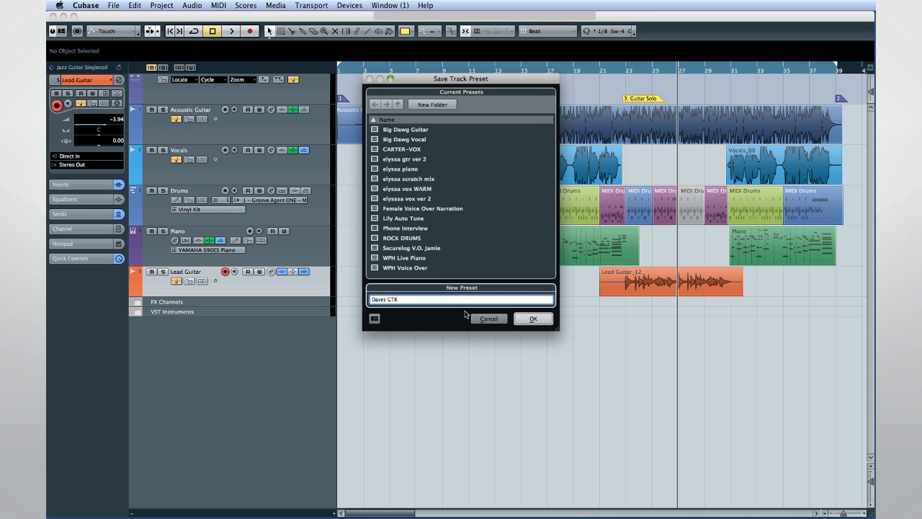
left_click(533, 318)
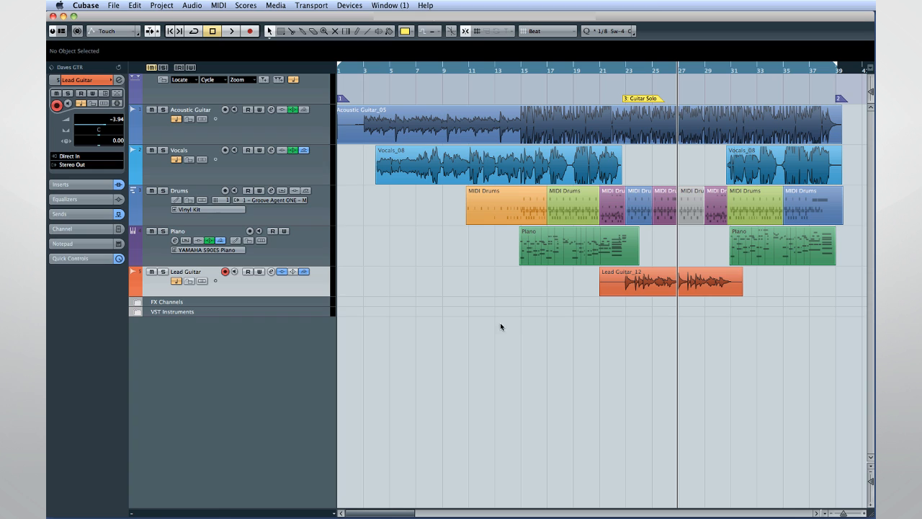
mouse_move(484, 324)
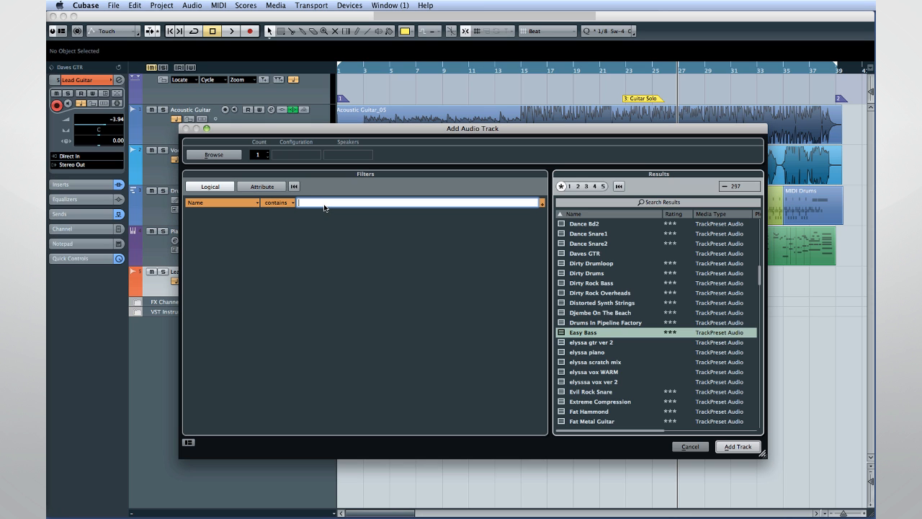
- Search presets for 'bass' and add a new audio track built from the Pop Bass preset
type("bass")
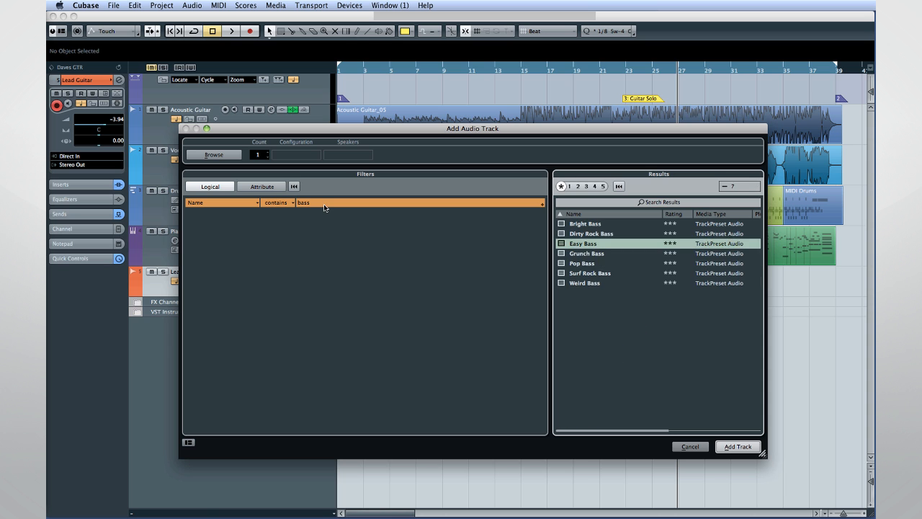
left_click(582, 262)
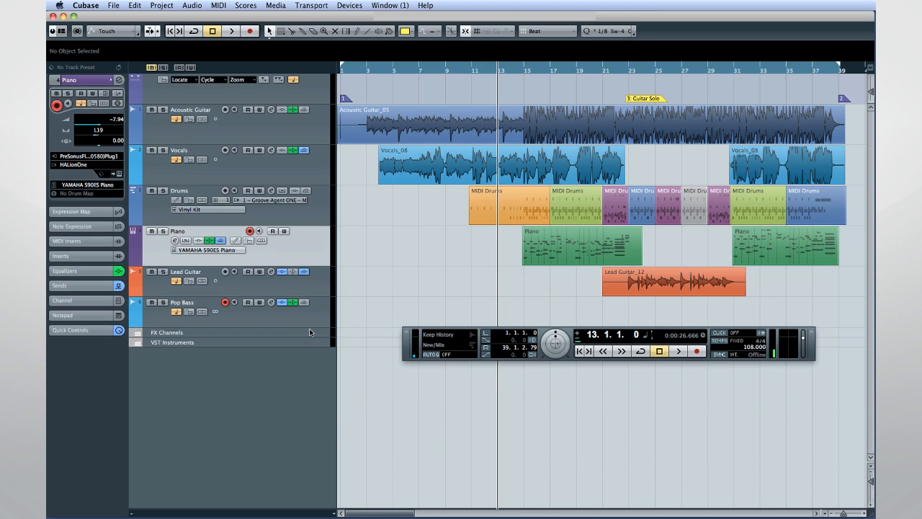
left_click(182, 302)
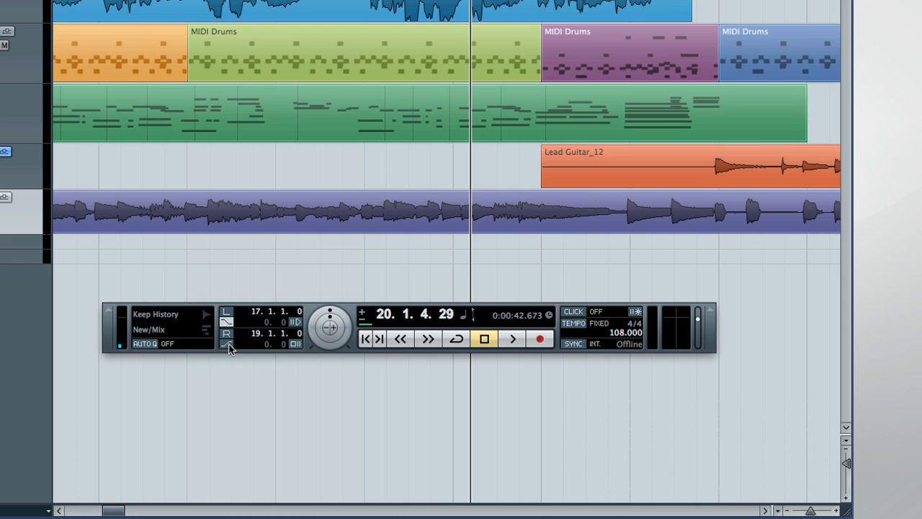
mouse_move(229, 347)
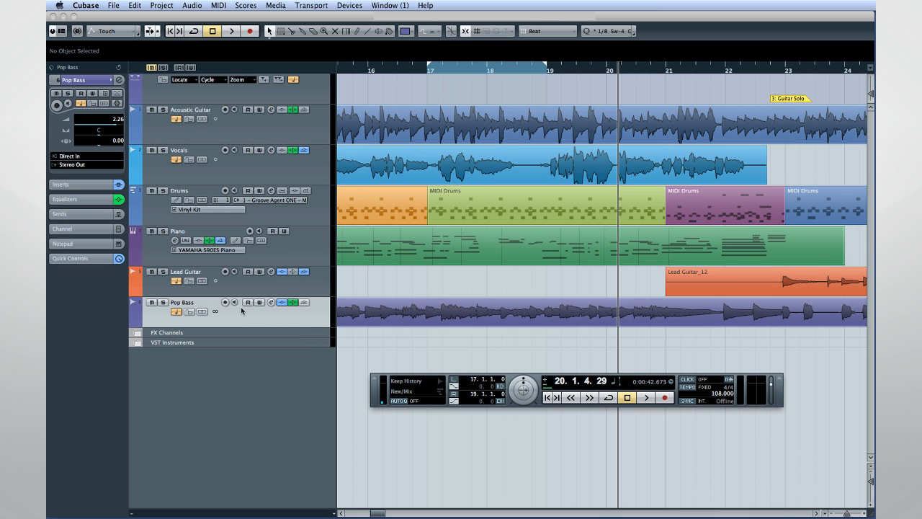
- Record-arm Pop Bass, start from bar 16 and record a bass take punched in between bars 17 and 19
left_click(225, 302)
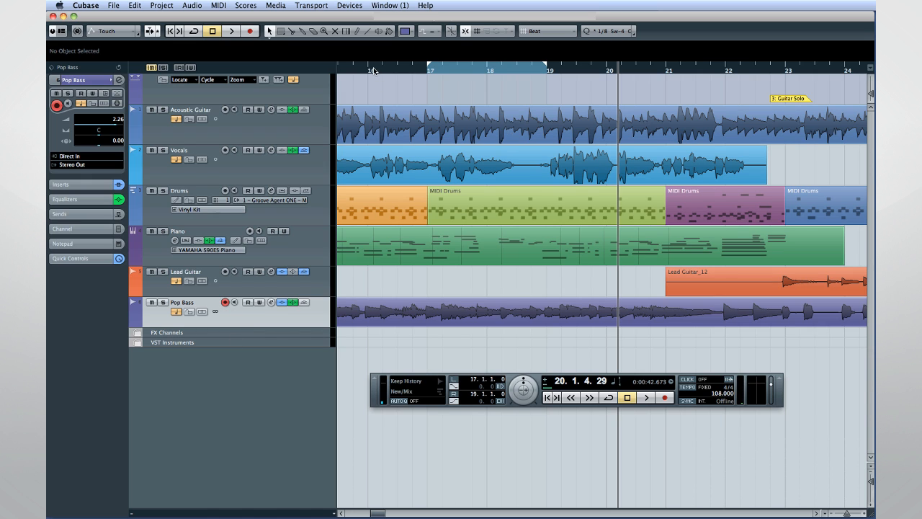
left_click(371, 70)
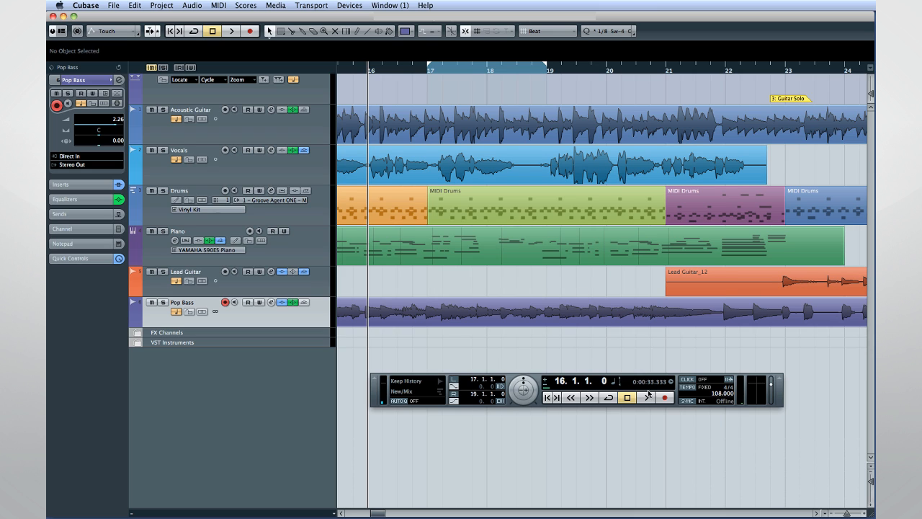
mouse_move(648, 395)
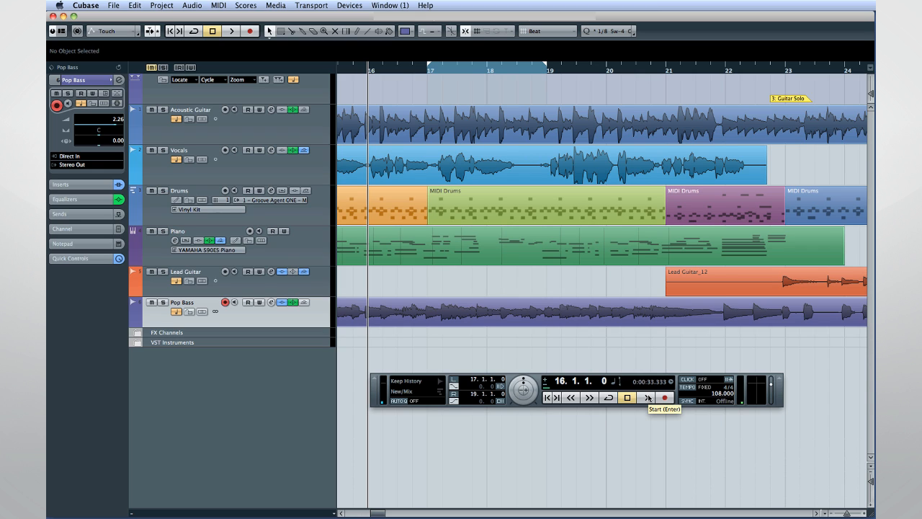
left_click(647, 397)
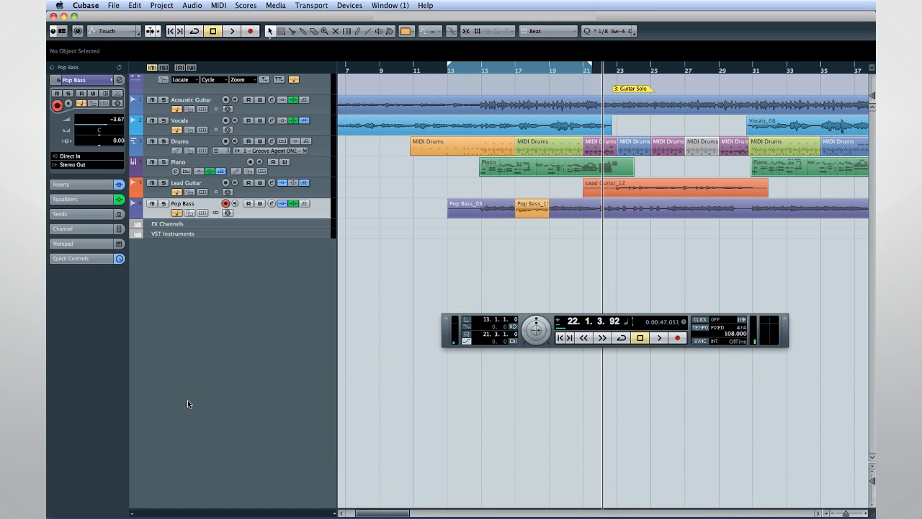
mouse_move(166, 401)
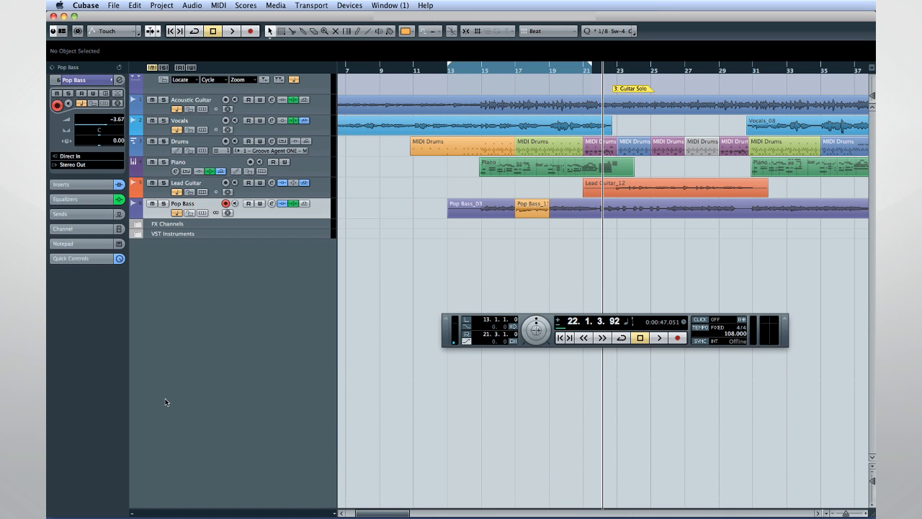
mouse_move(162, 402)
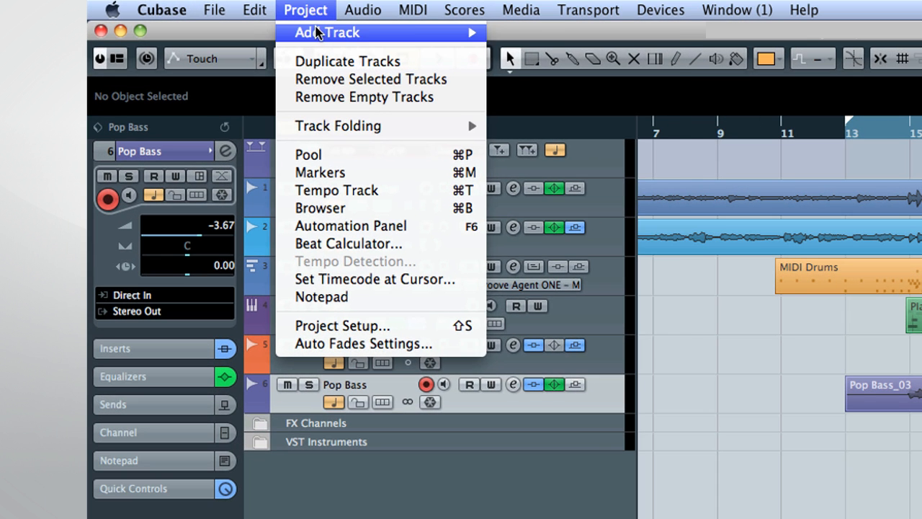
- Add a new mono audio track named Harmony via Project > Add Track > Audio
left_click(333, 32)
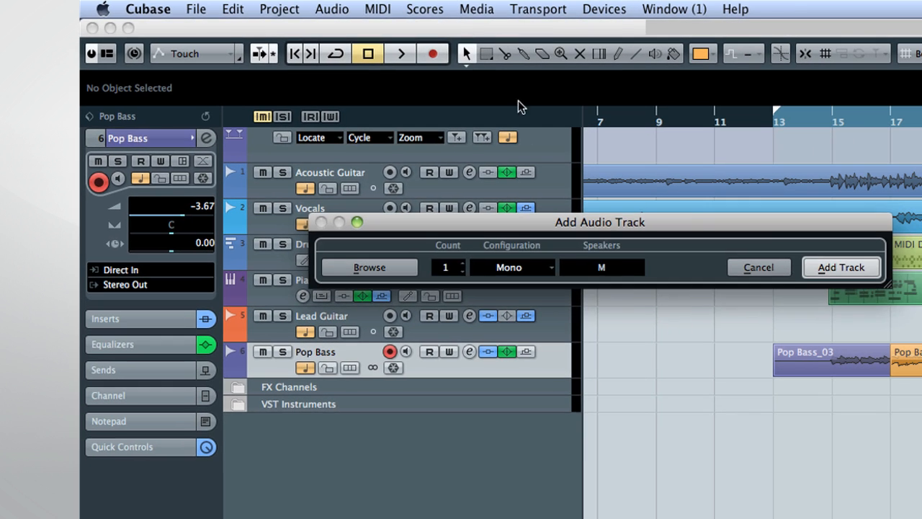
left_click(841, 266)
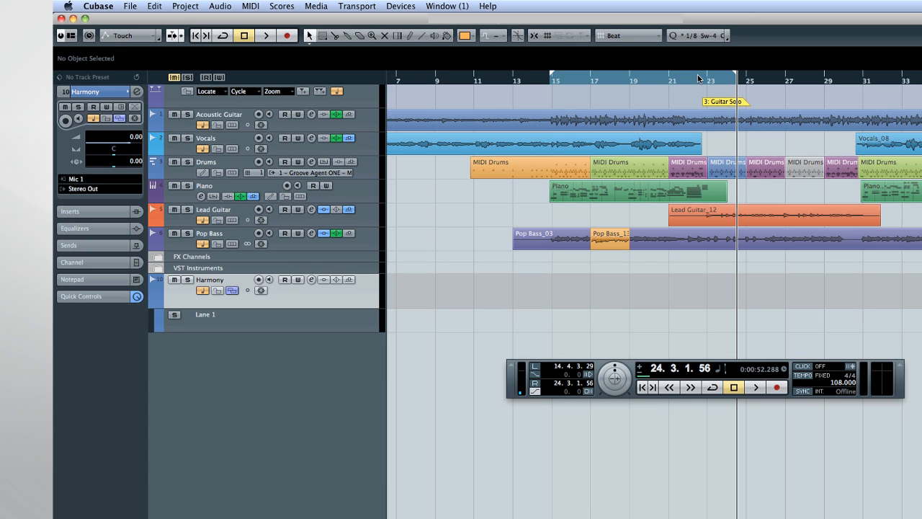
mouse_move(711, 77)
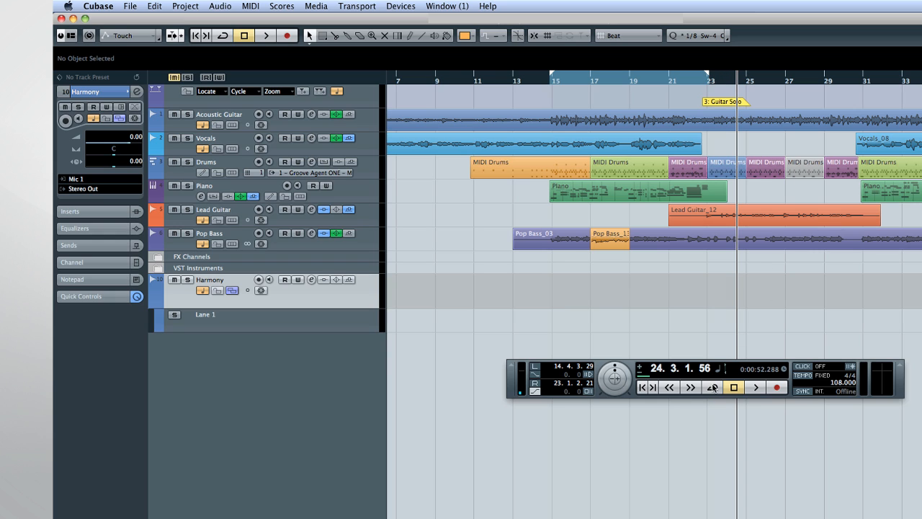
- Turn on Cycle, record-arm Harmony and record several vocal takes over the loop into lanes
left_click(710, 393)
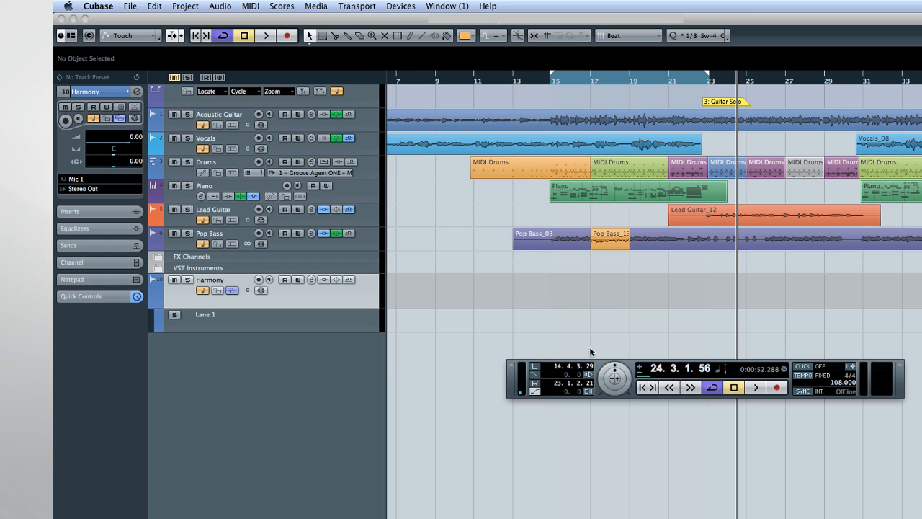
left_click(258, 279)
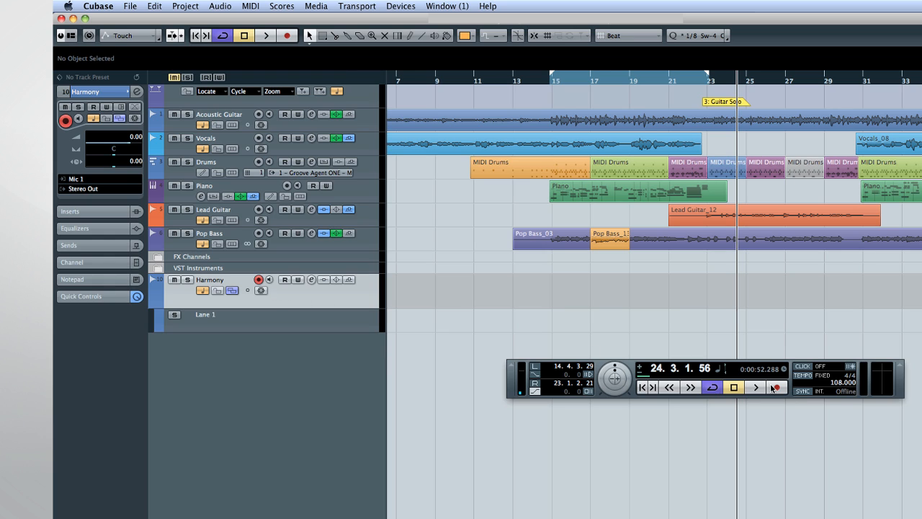
mouse_move(772, 389)
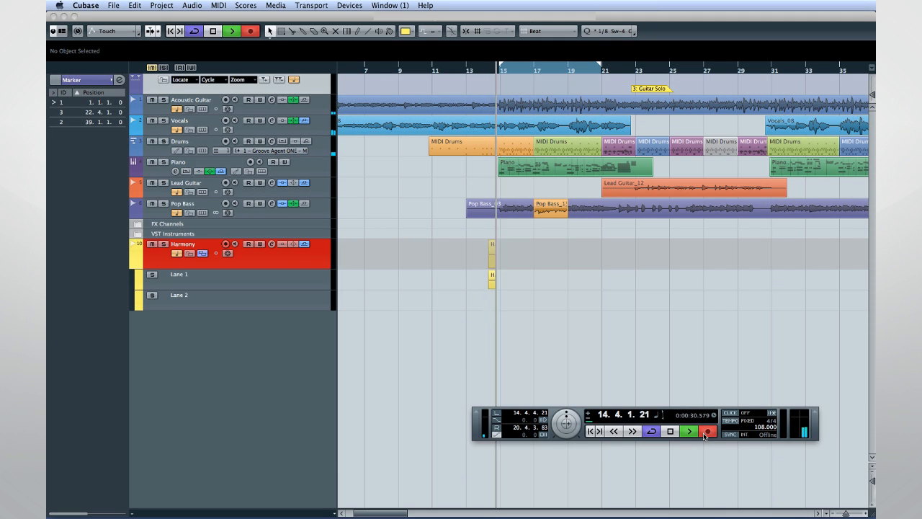
left_click(707, 431)
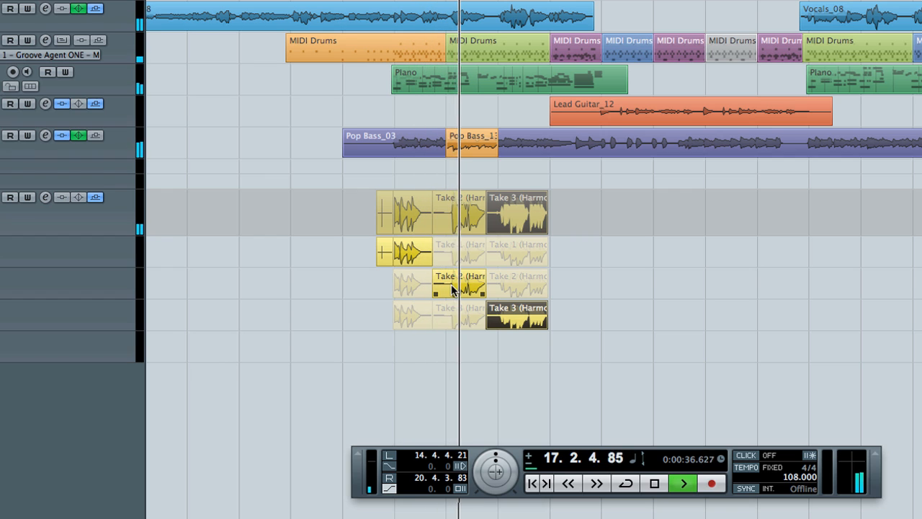
- Activate Take 2 for the comp's middle and the first take for its opening section
left_click(685, 483)
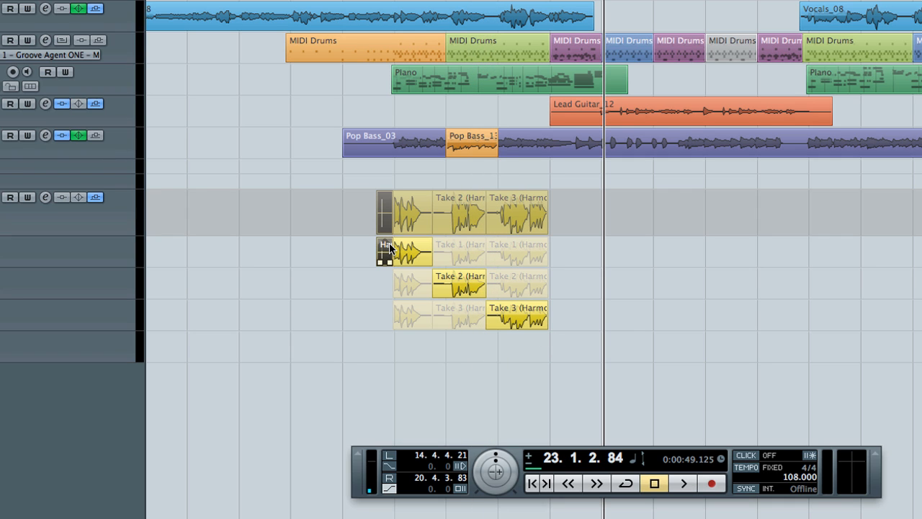
left_click(256, 6)
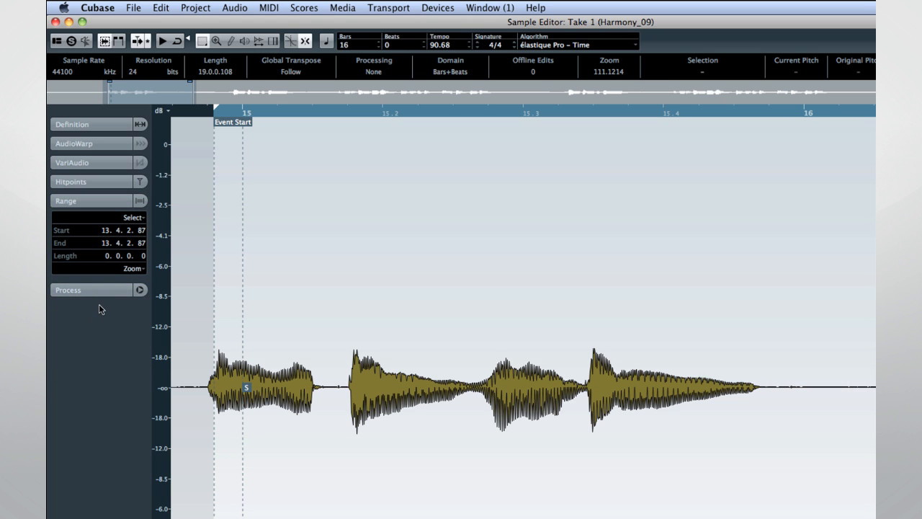
mouse_move(98, 167)
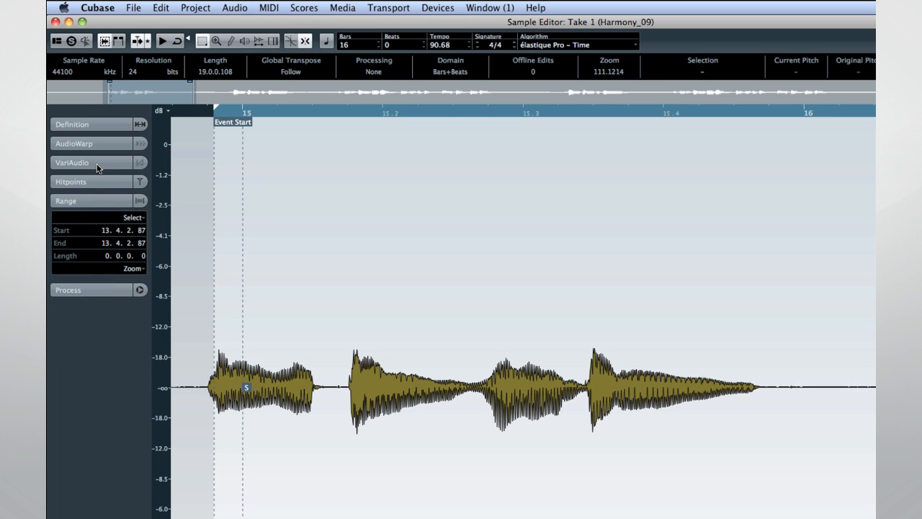
- Show Take 1's VariAudio pitch segments and raise a note to G2 on a new audio version
left_click(72, 162)
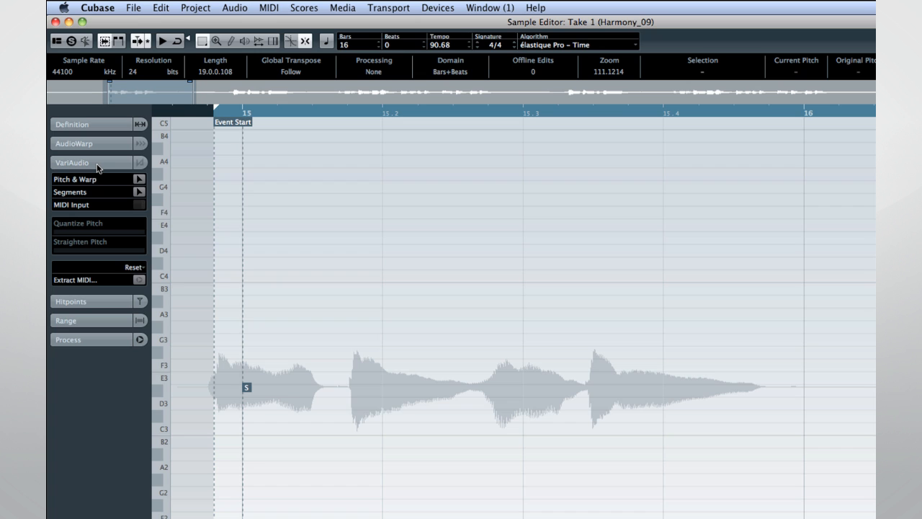
mouse_move(139, 179)
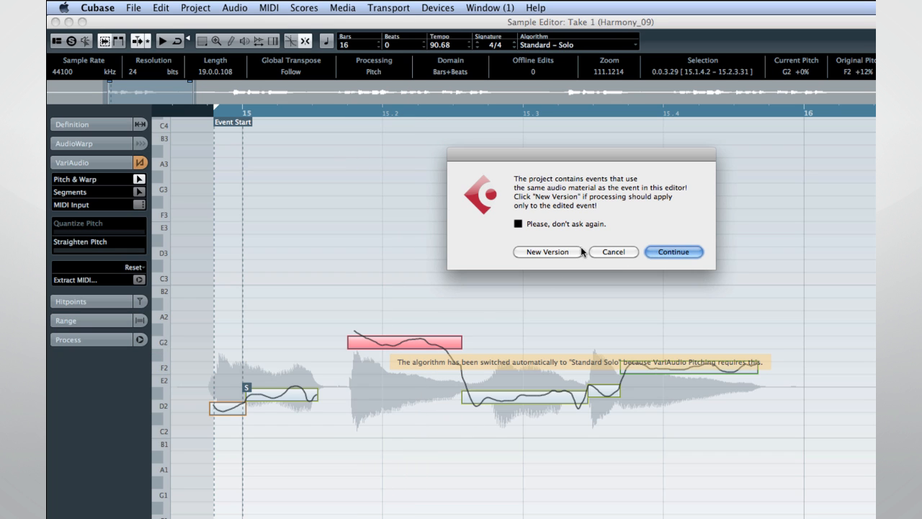
left_click(546, 252)
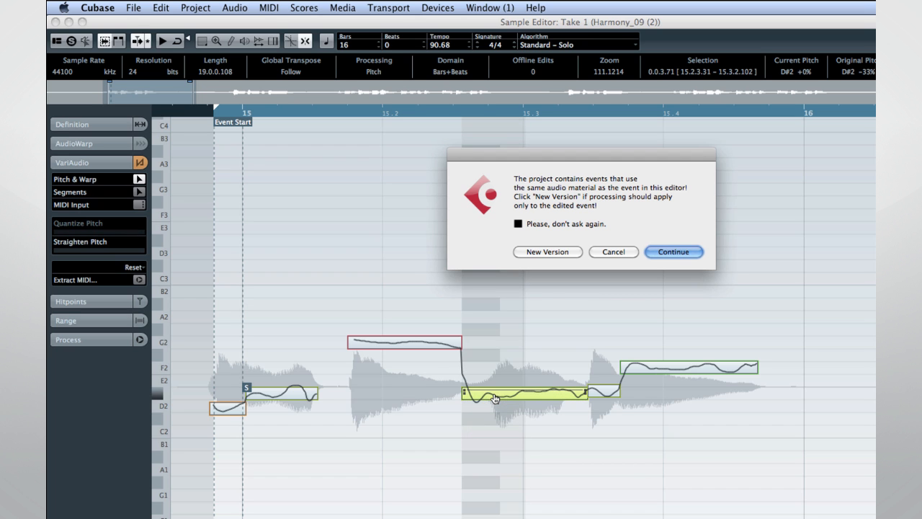
left_click(673, 251)
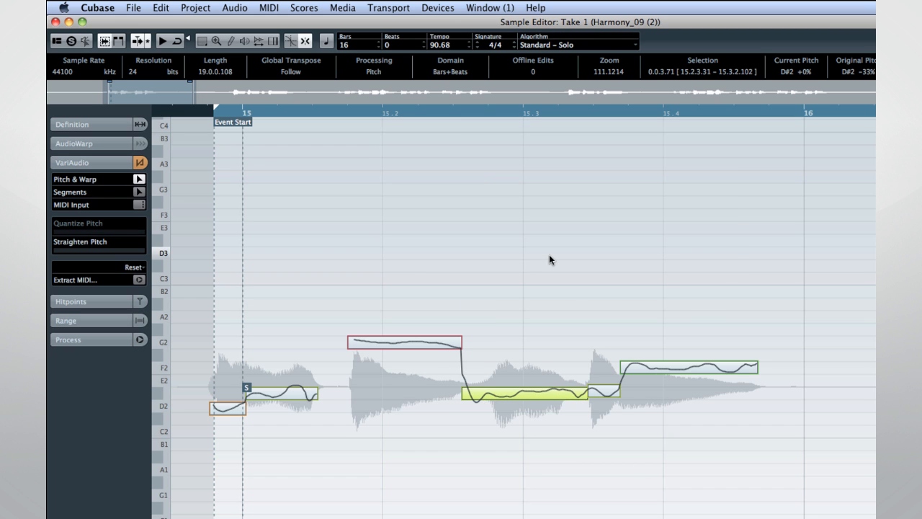